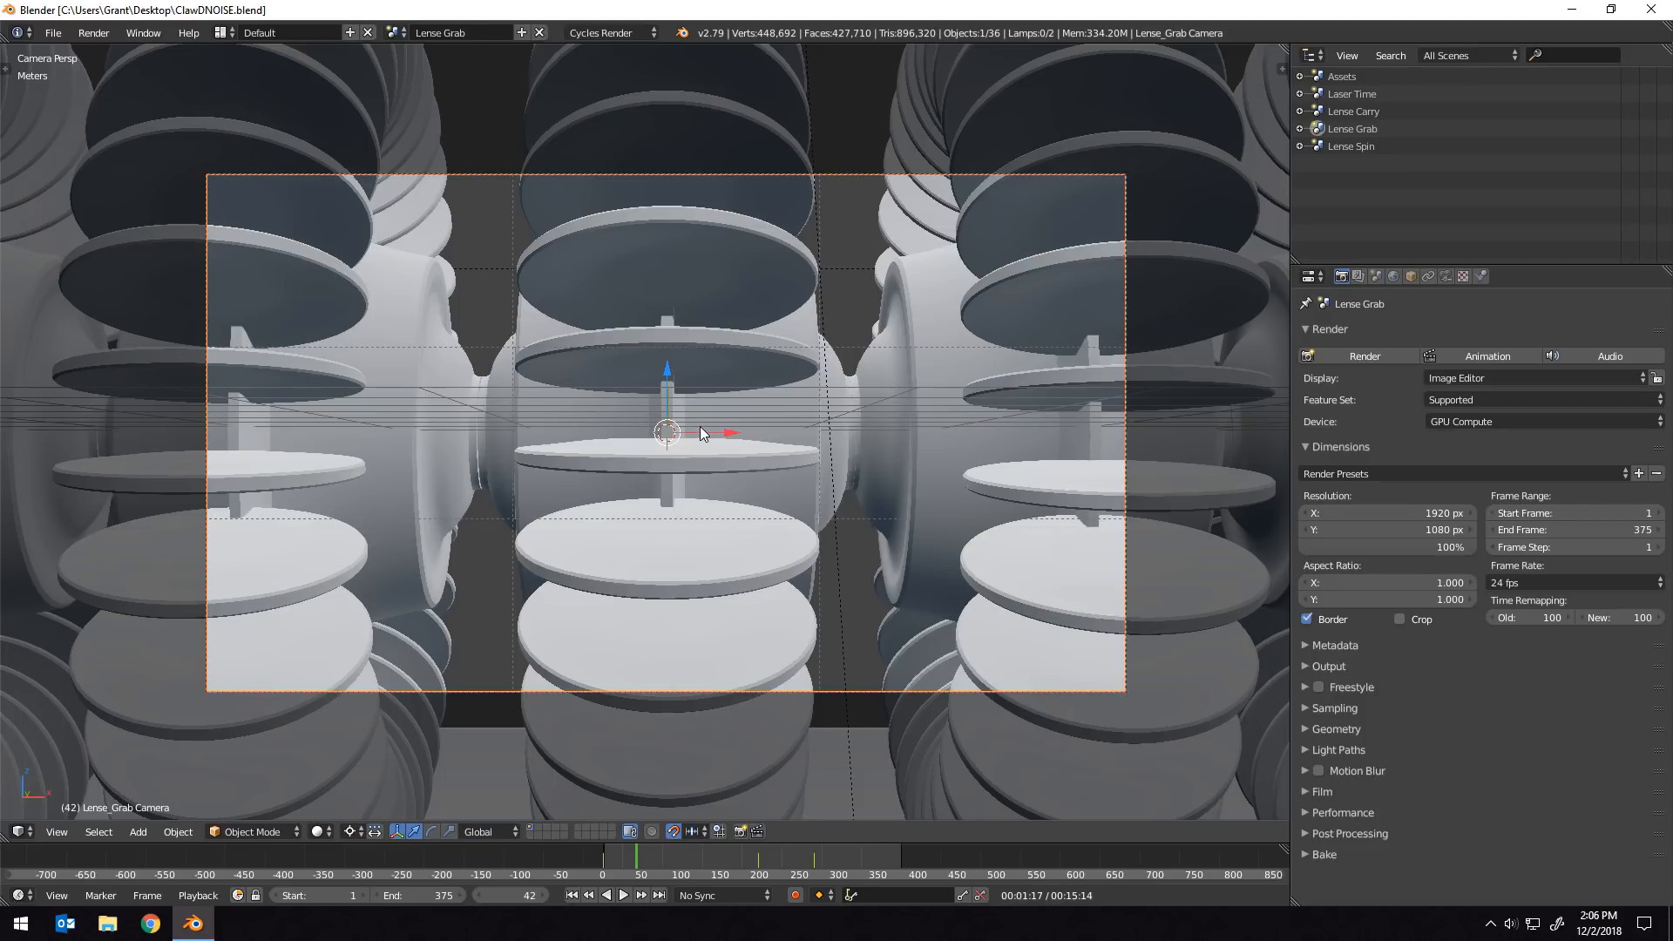
mouse_move(690, 391)
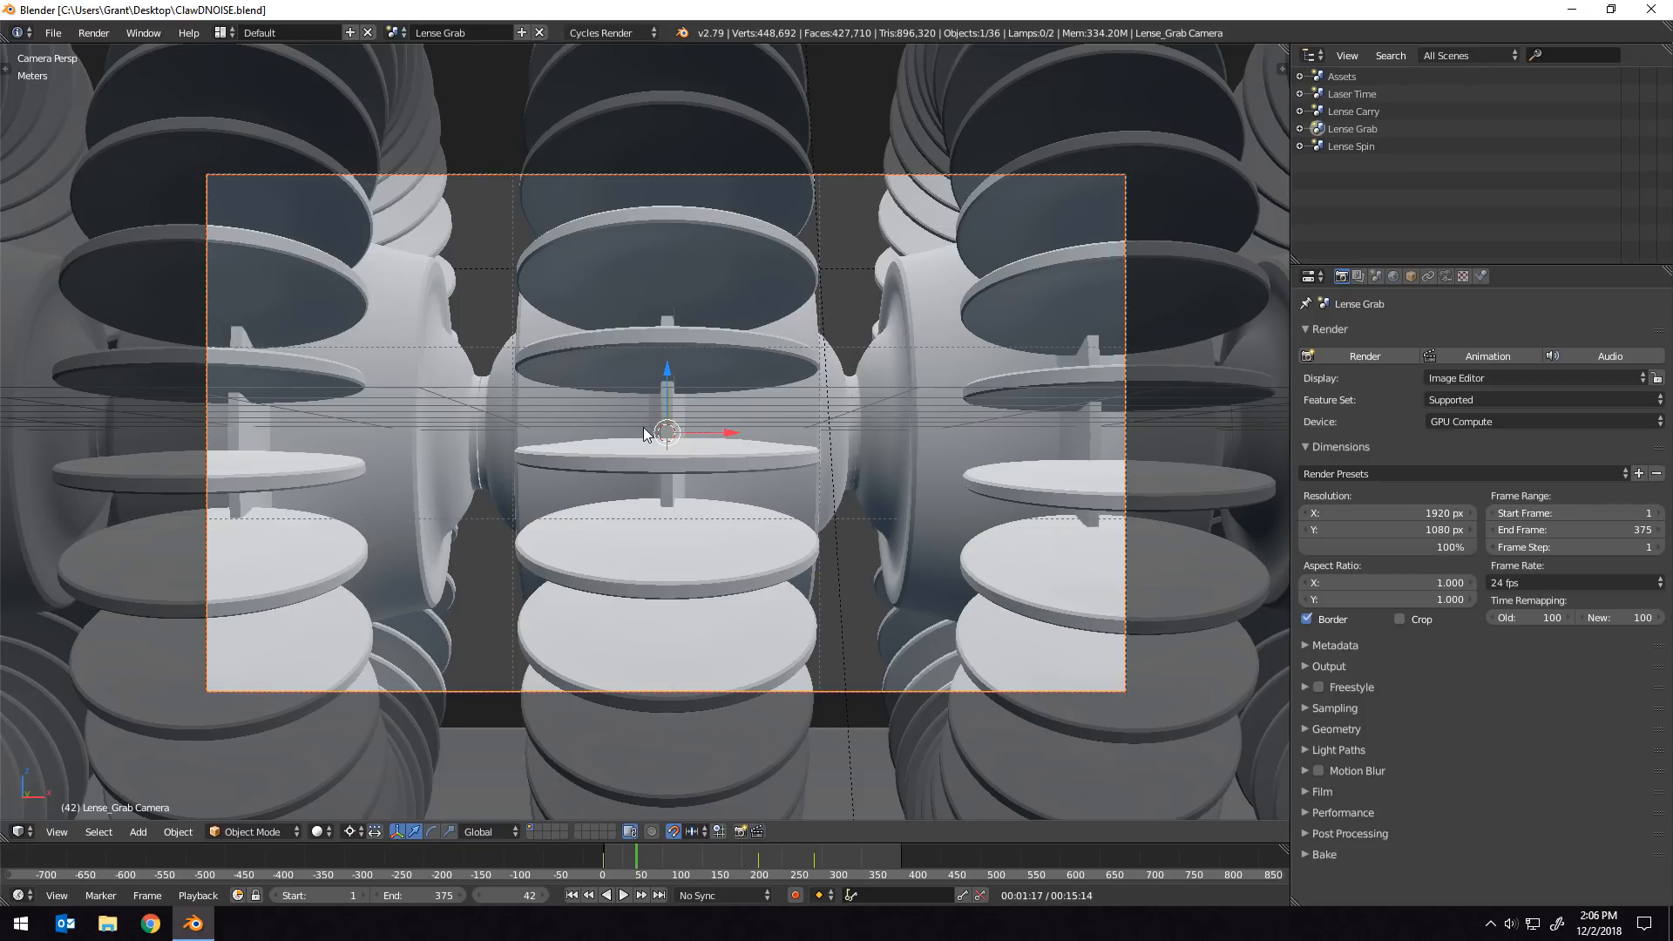
mouse_move(714, 383)
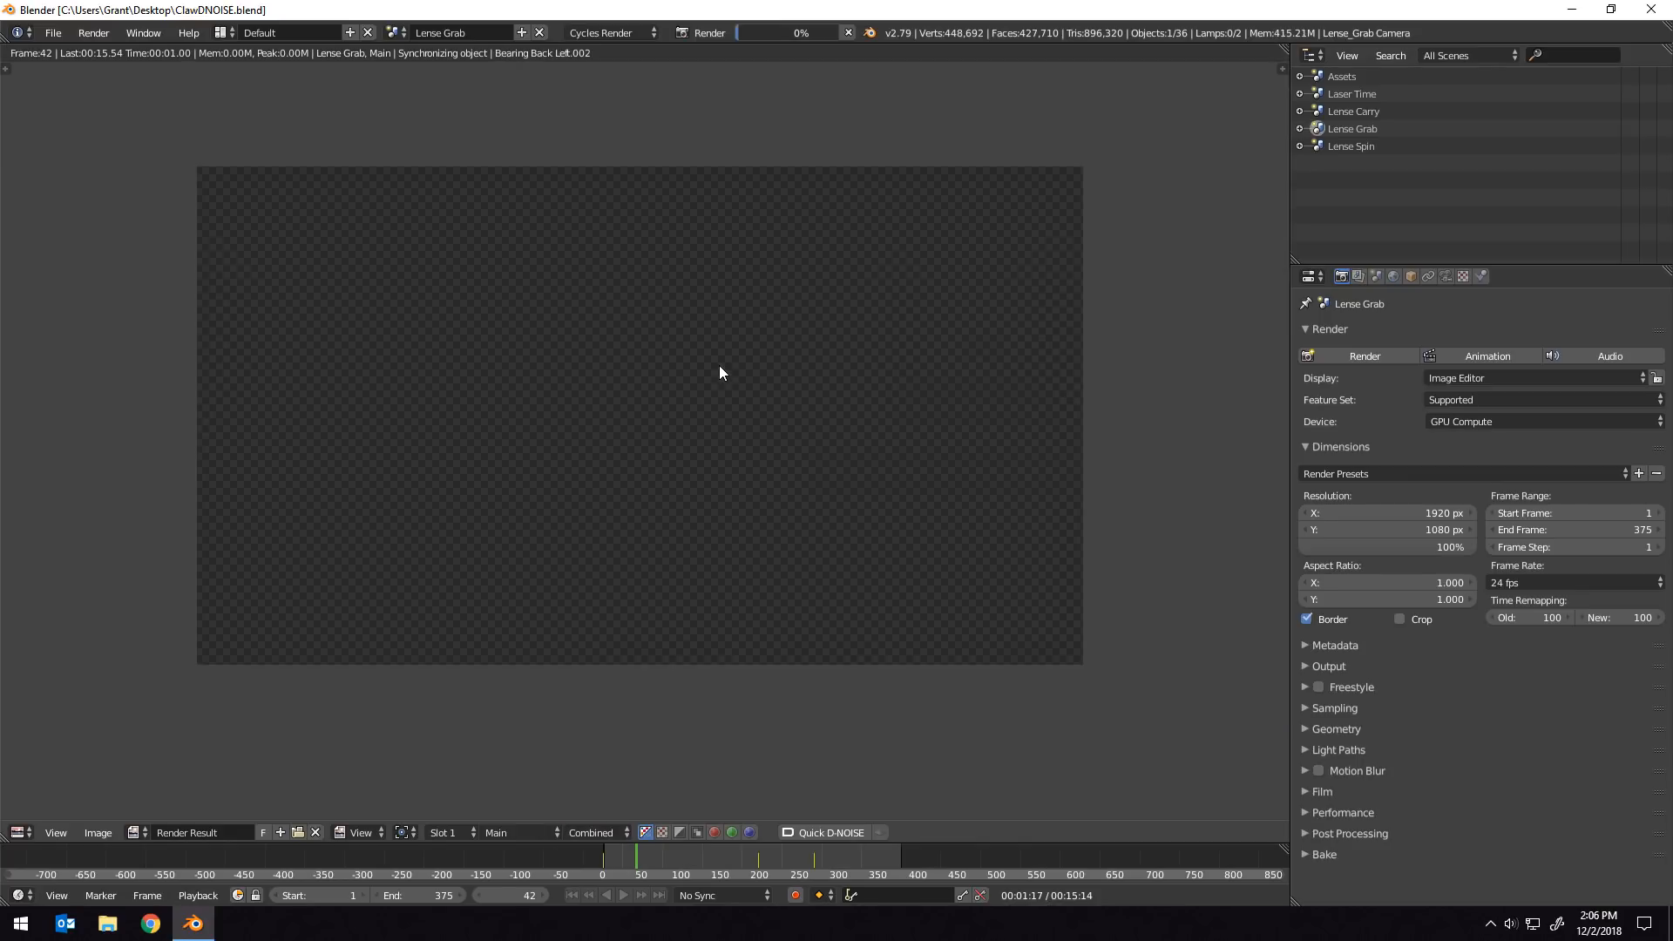
Let the Cycles render of frame 42 finish, showing the grainy lens rig image.
click(710, 31)
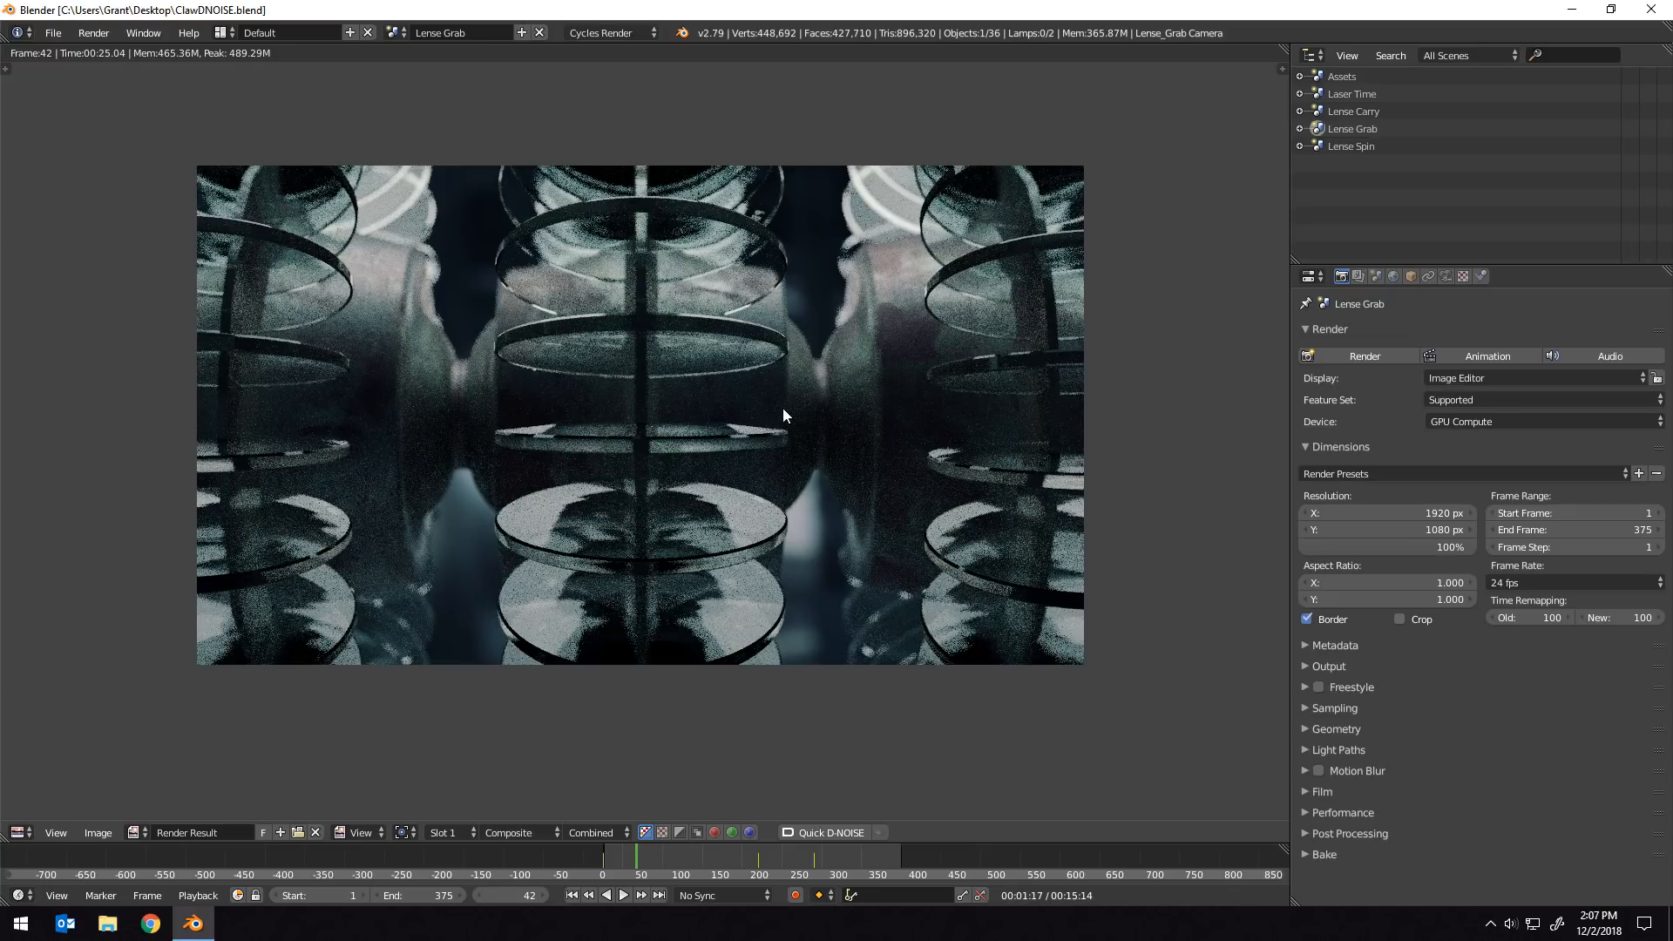
mouse_move(743, 412)
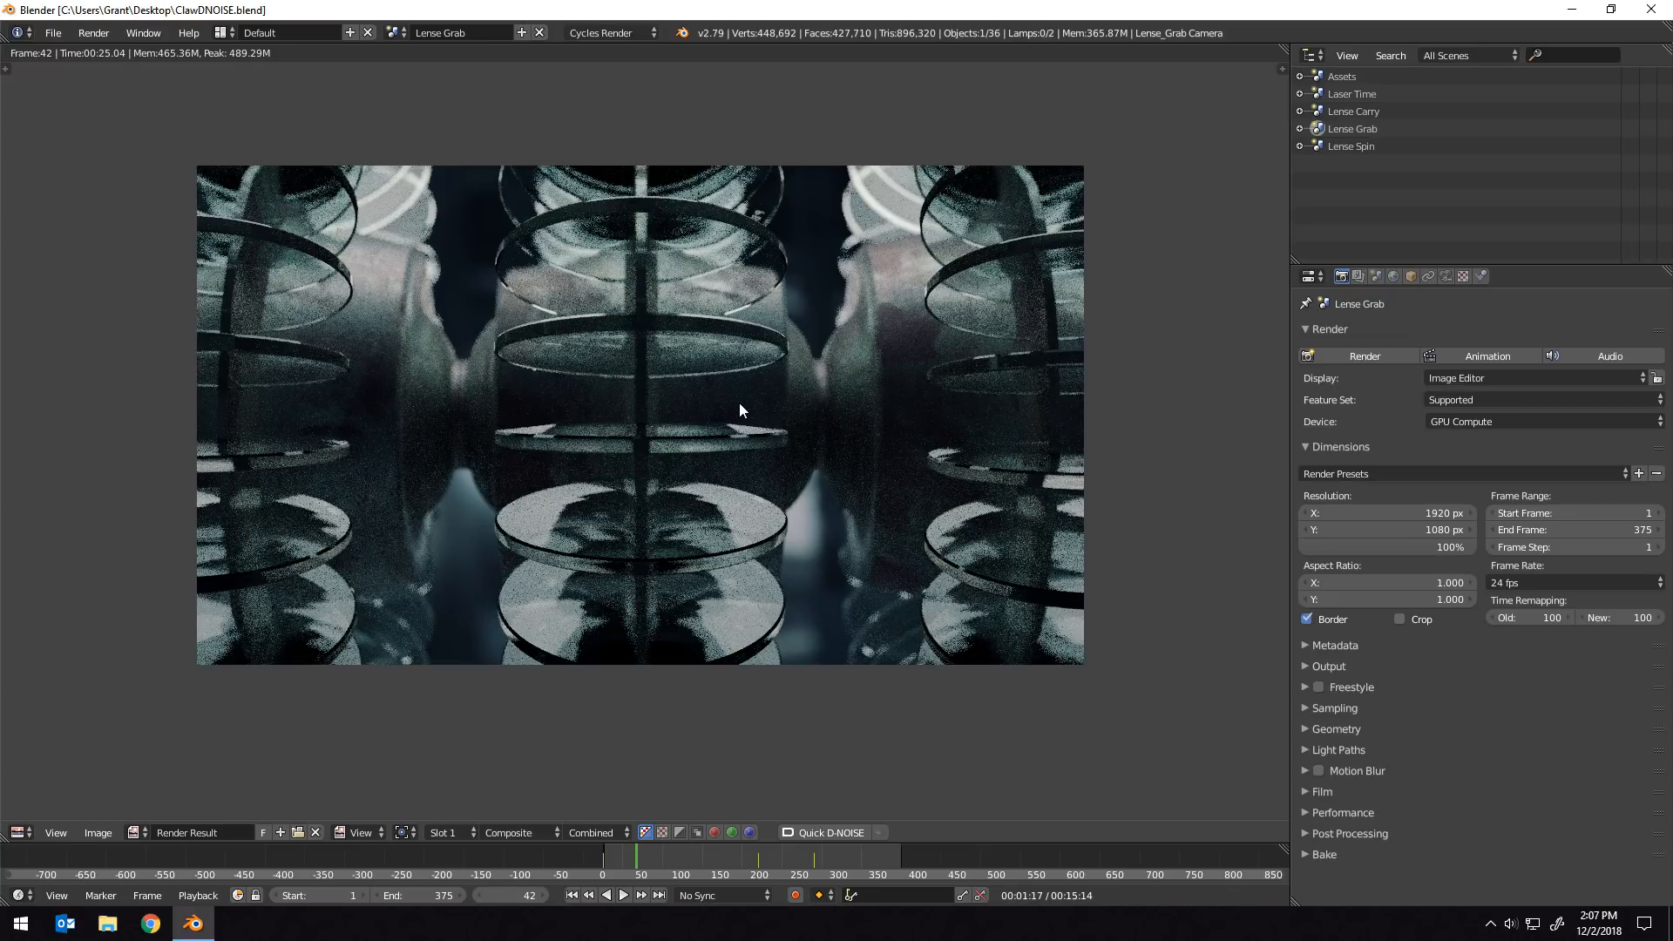
mouse_move(852, 753)
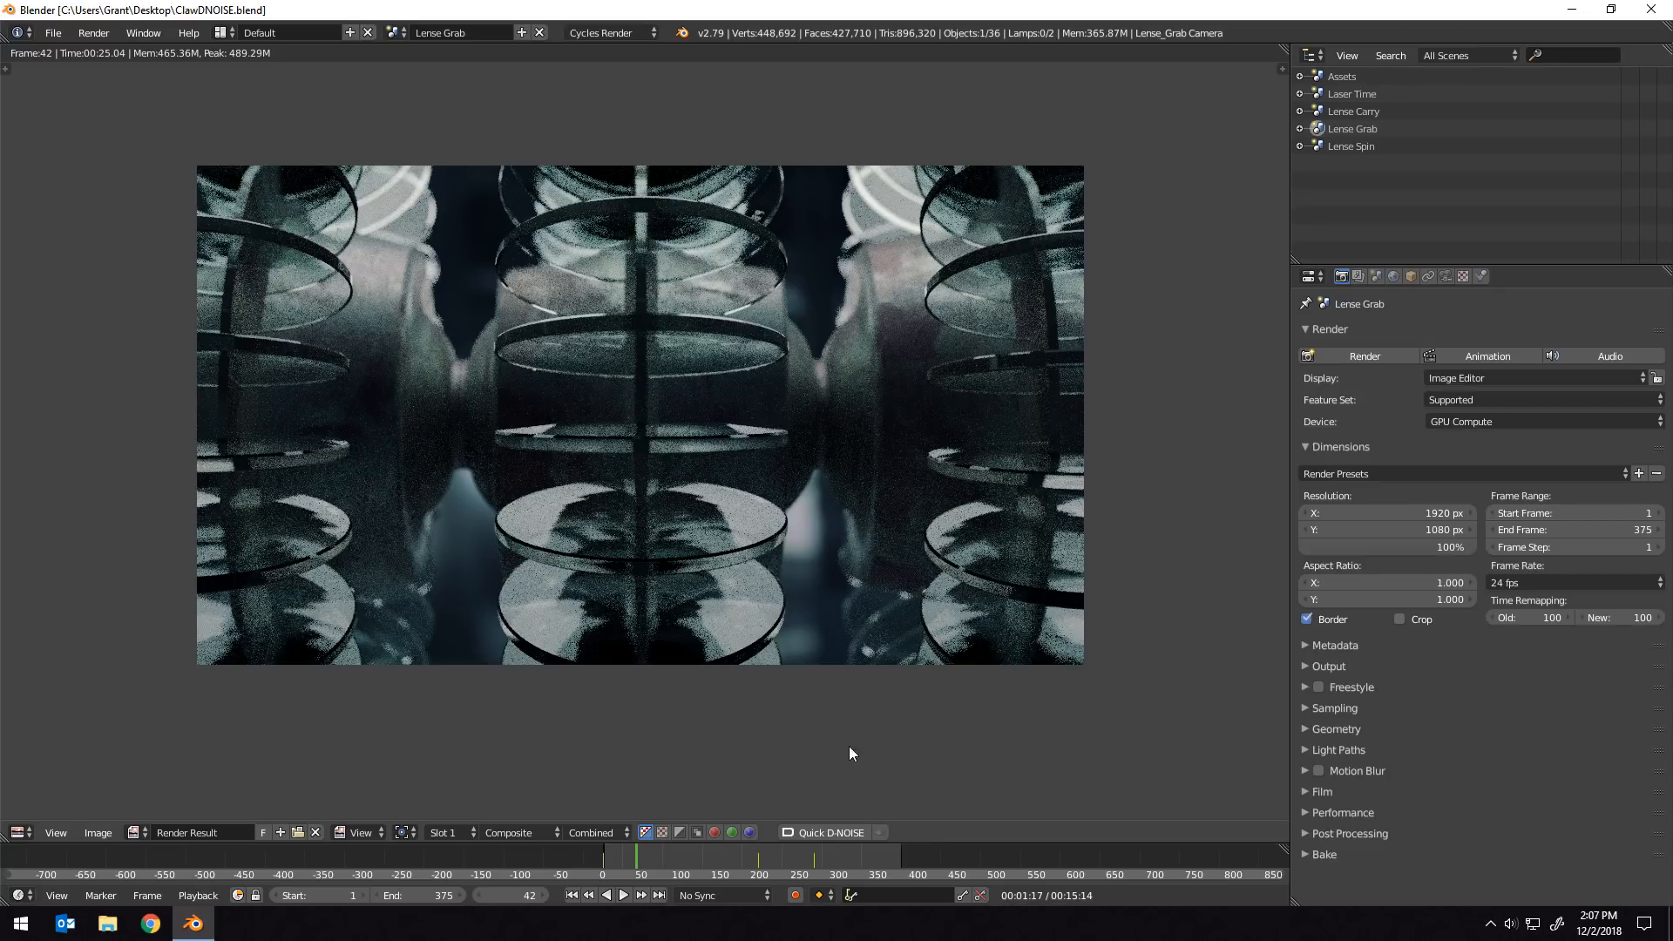
mouse_move(833, 838)
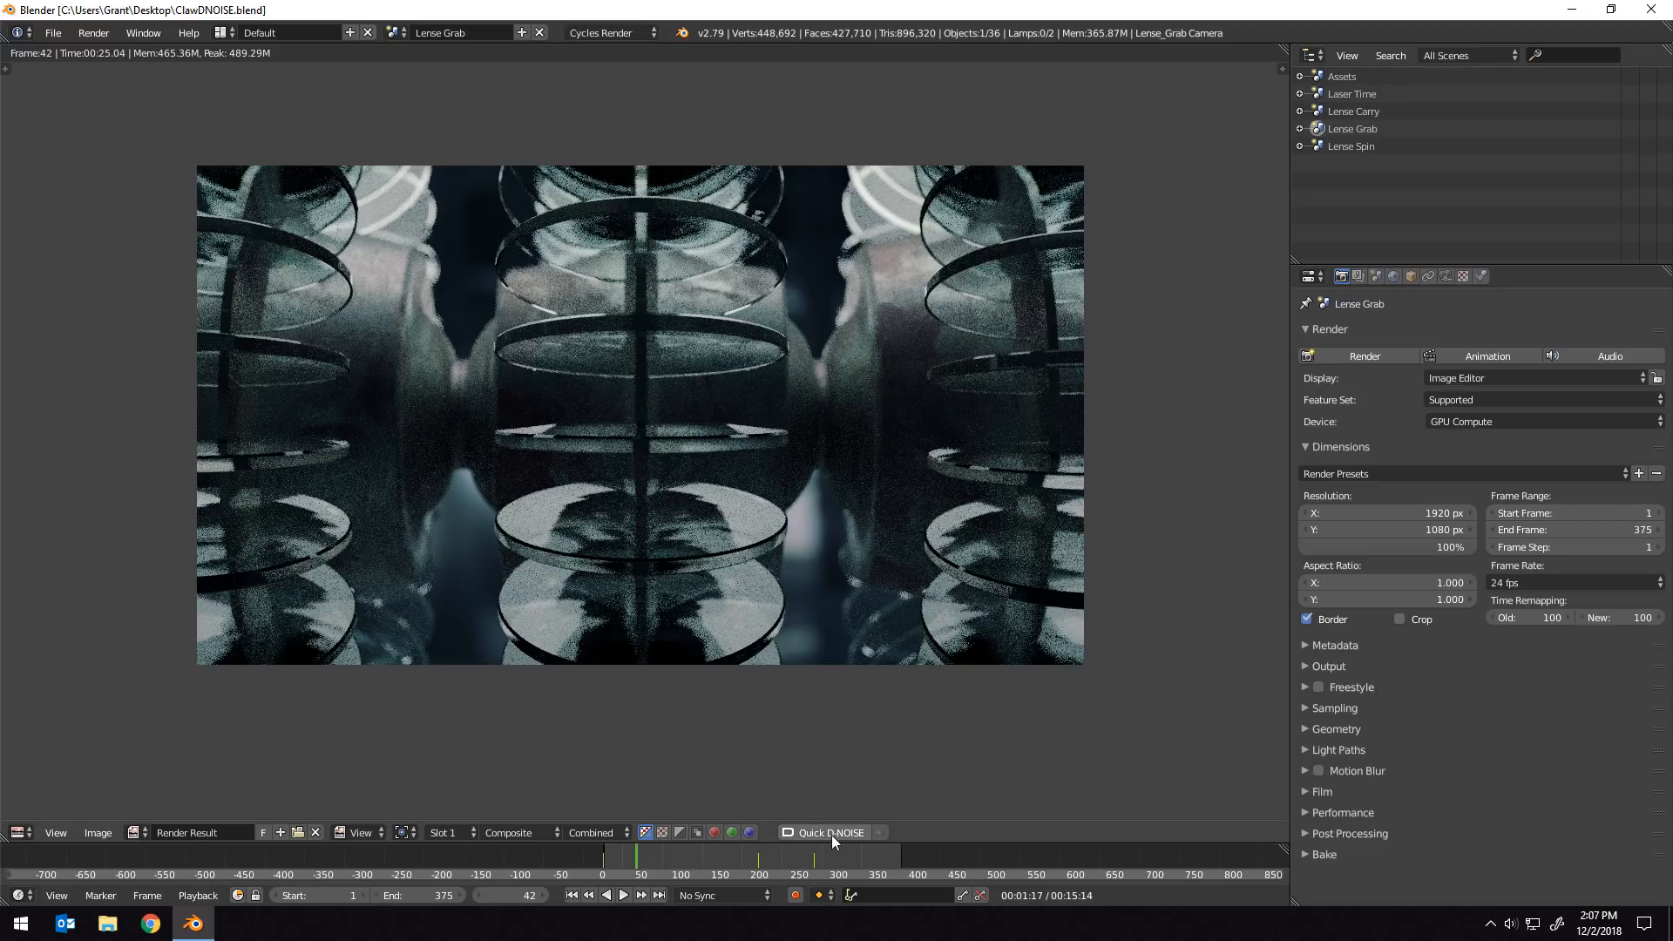
mouse_move(833, 833)
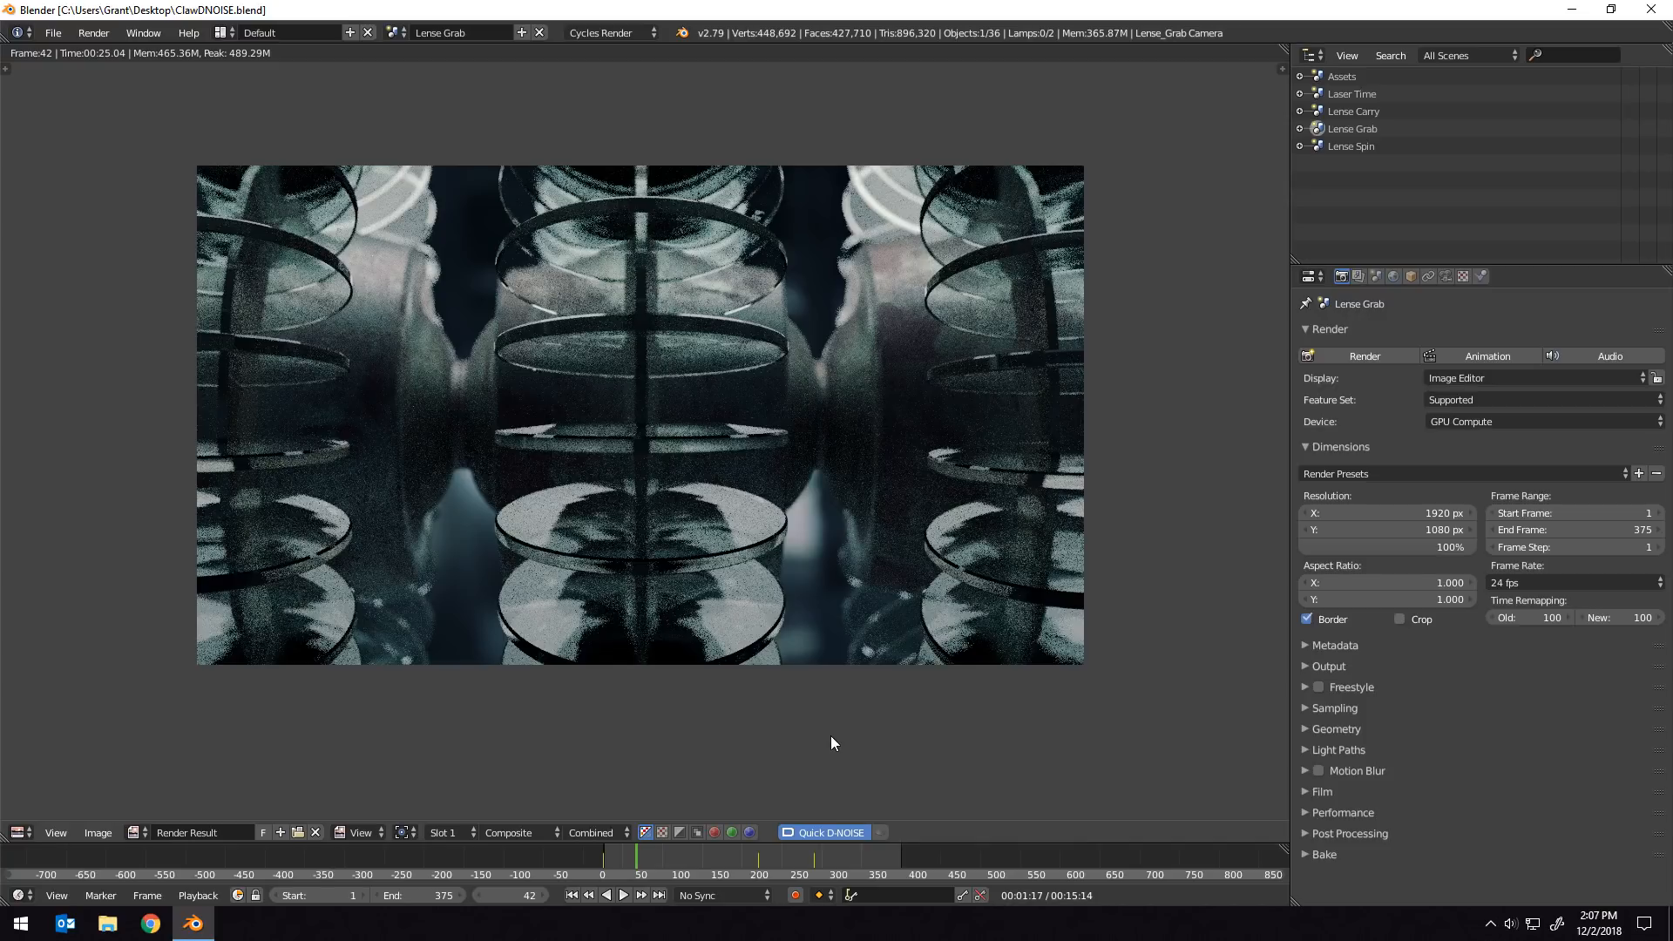
Denoise the lens render with Quick D-NOISE, producing the clean D-NOISE Export image.
click(821, 832)
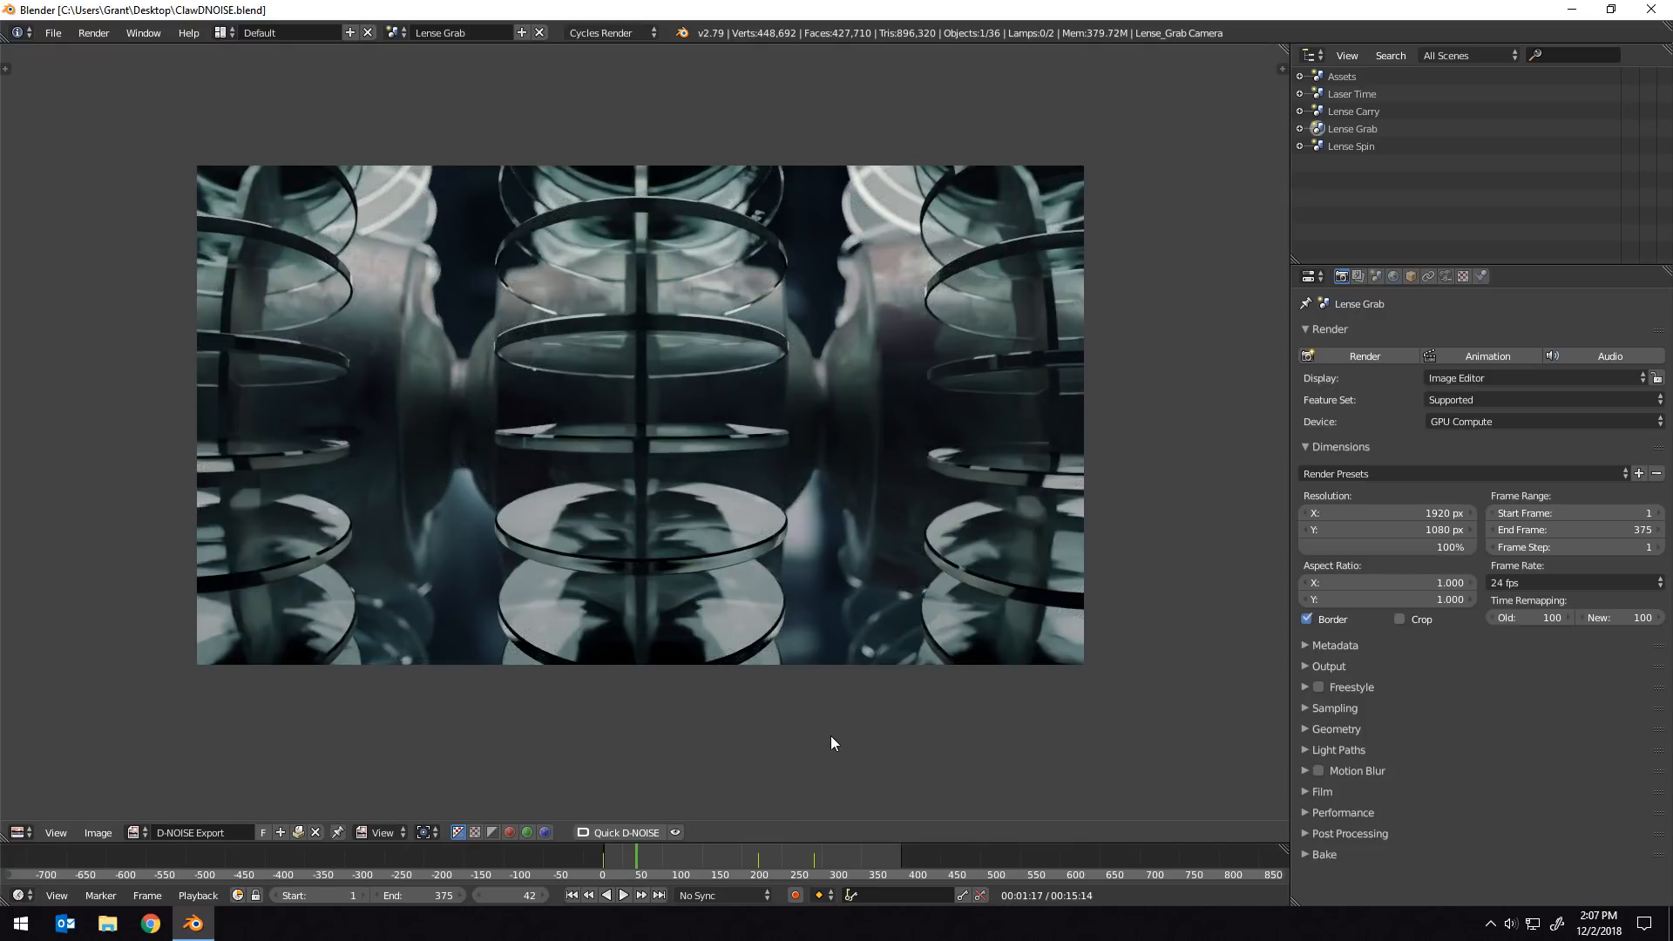
mouse_move(763, 376)
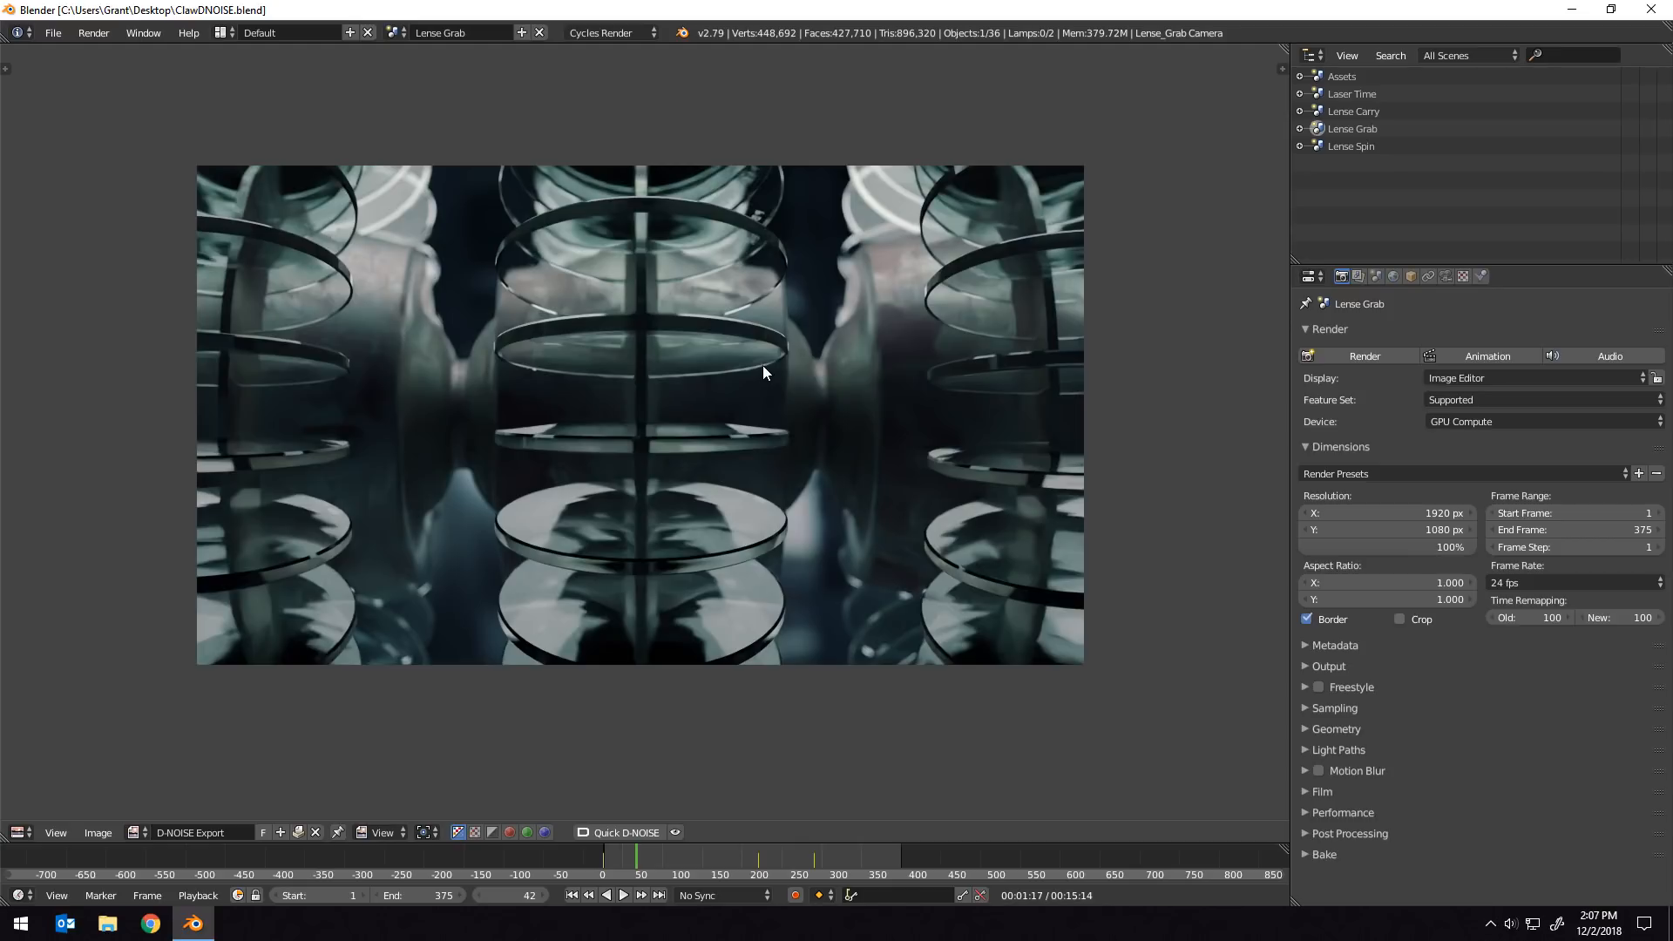
mouse_move(709, 370)
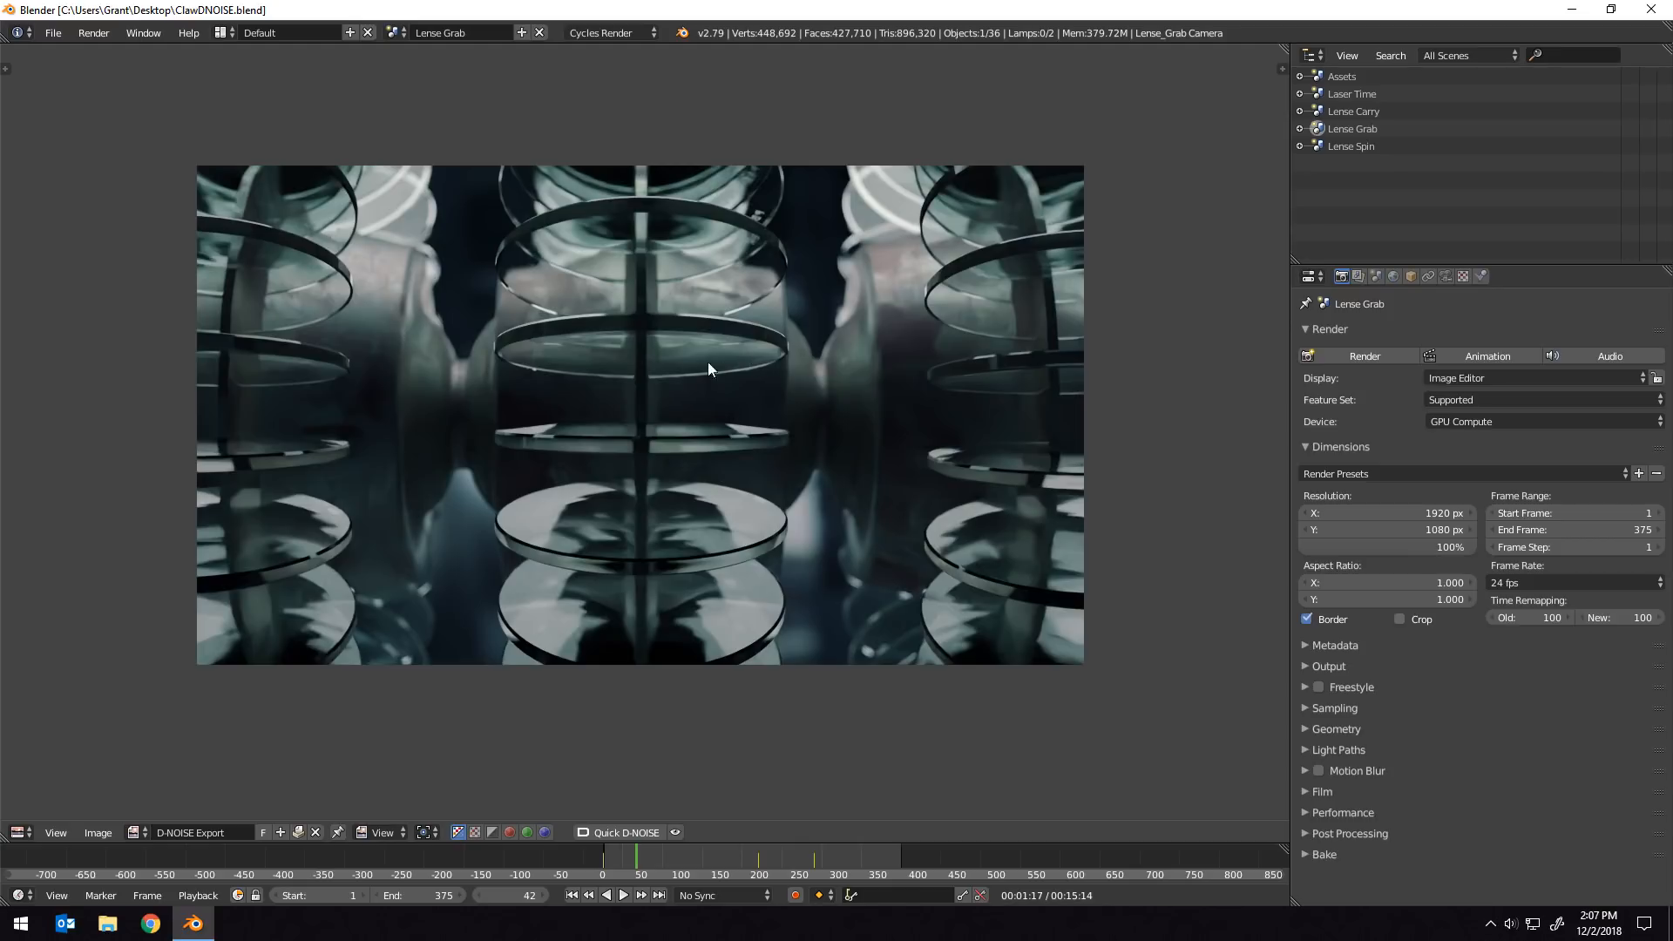
mouse_move(146, 840)
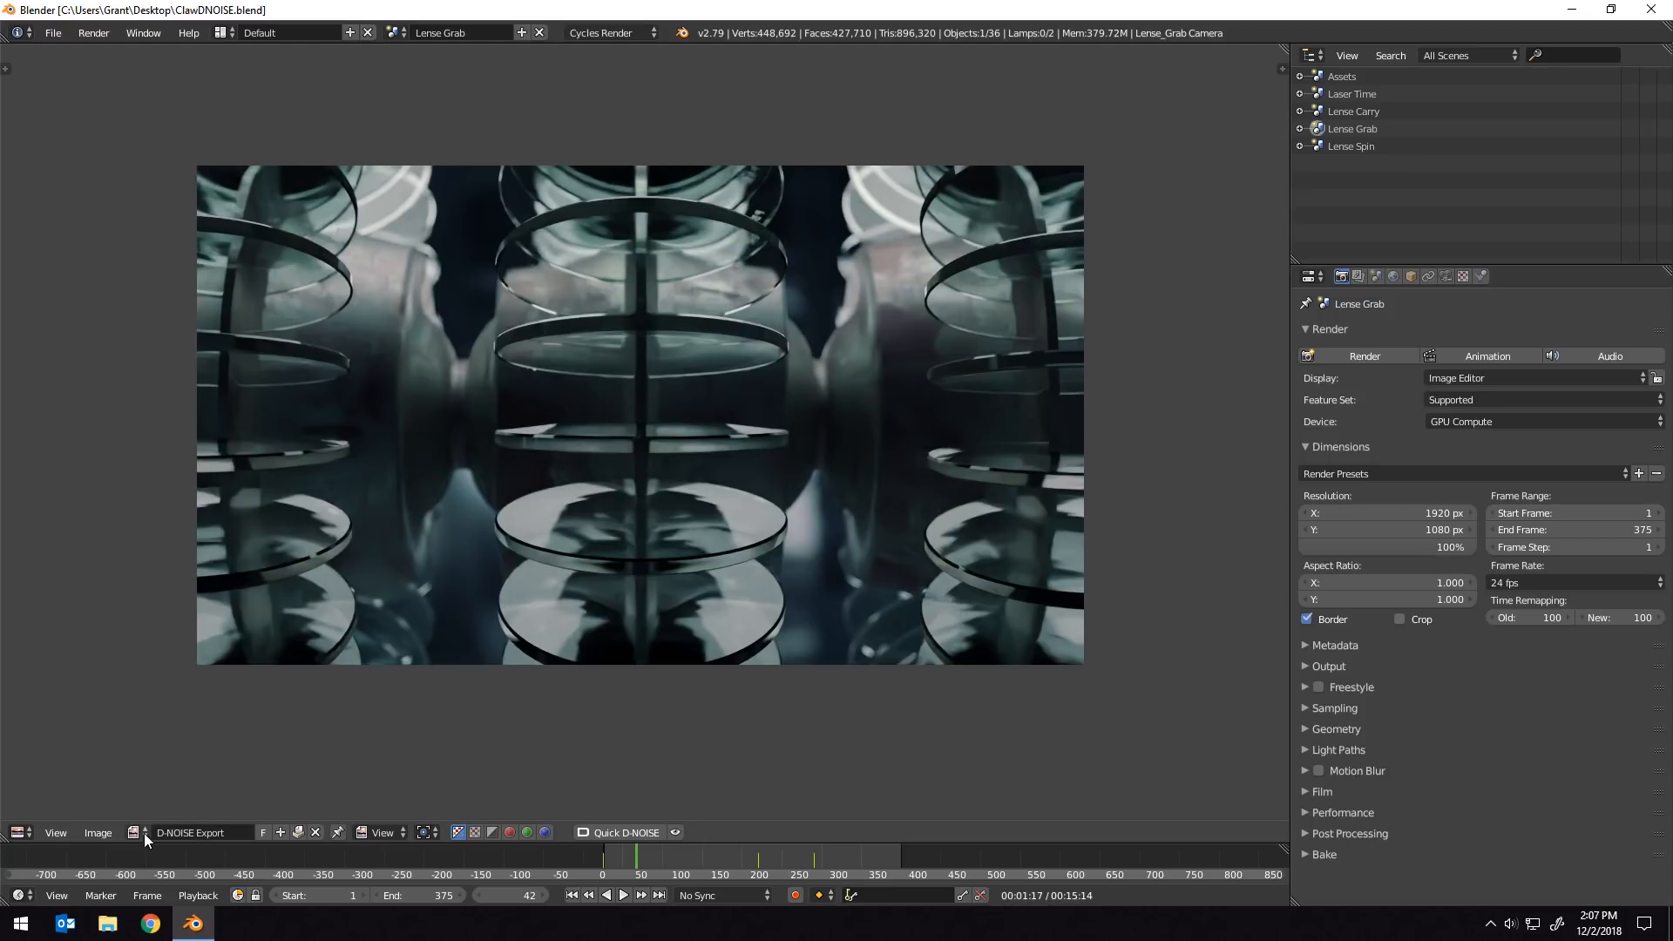
click(134, 833)
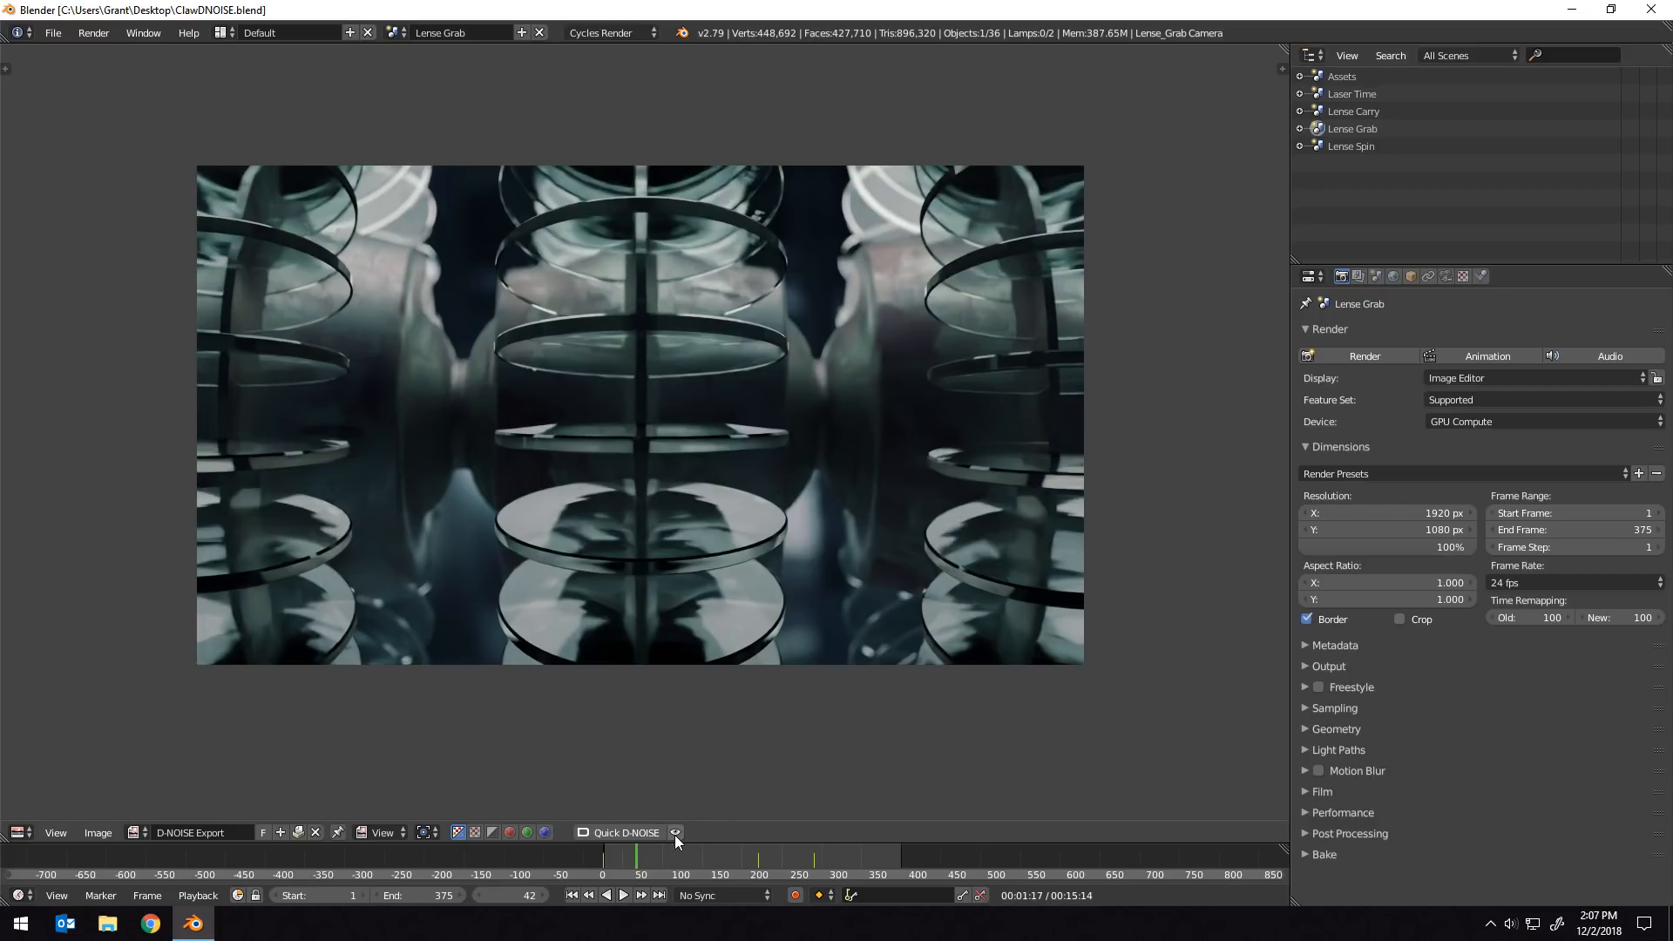
Switch back to the original noisy Render Result for comparison.
click(674, 833)
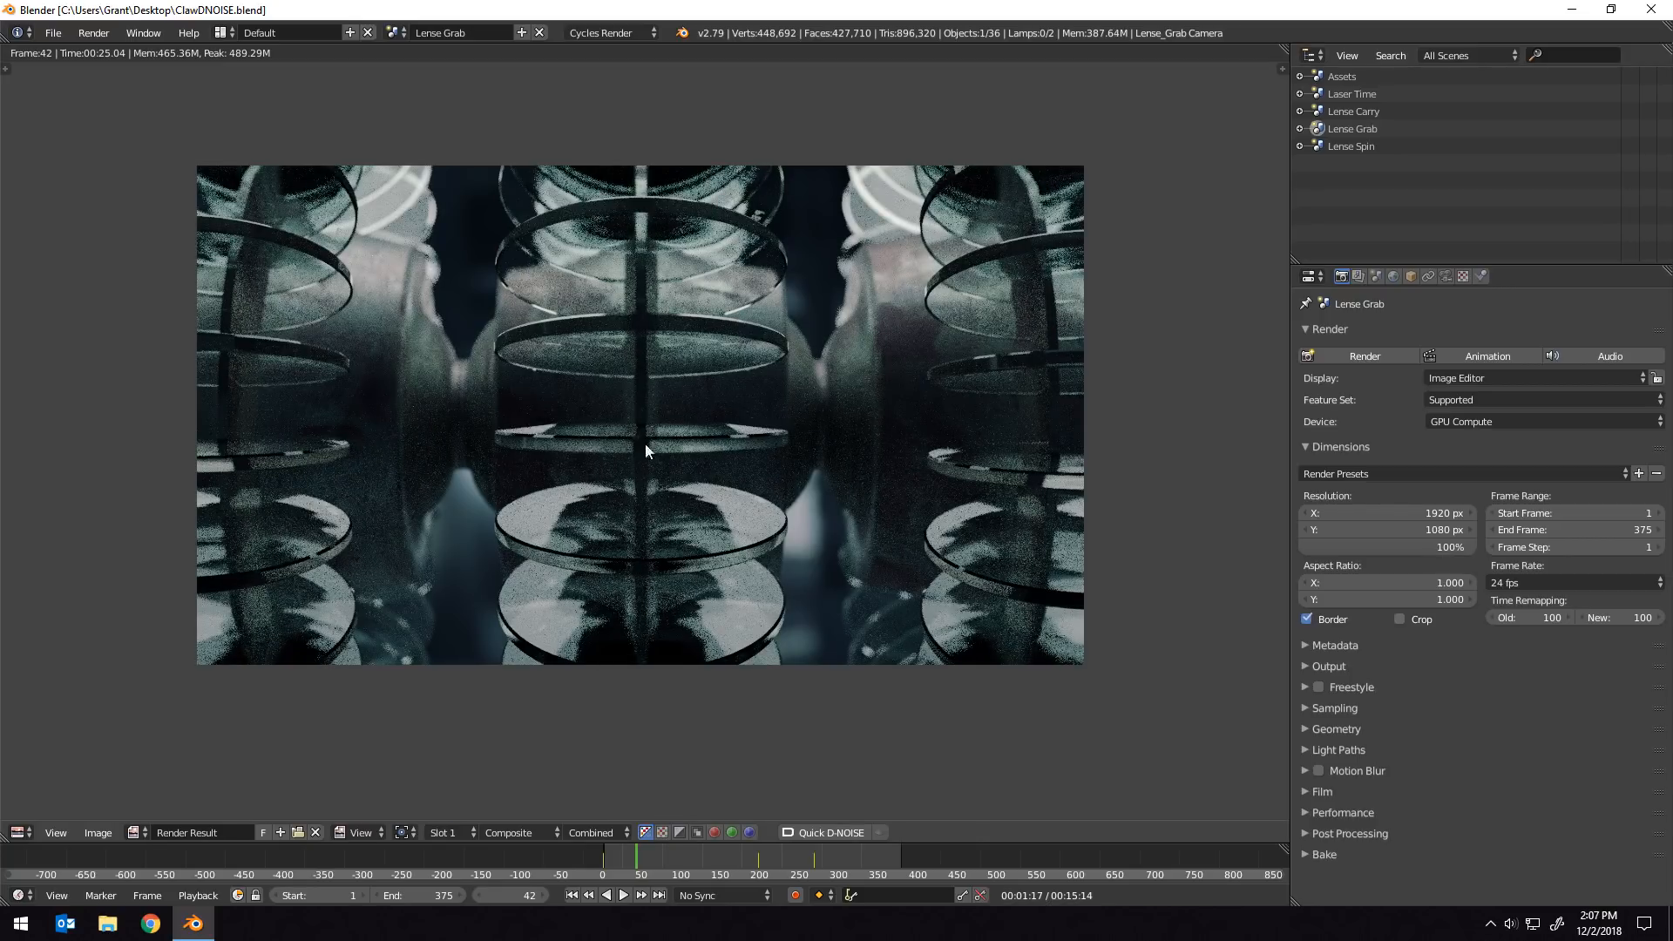
mouse_move(682, 365)
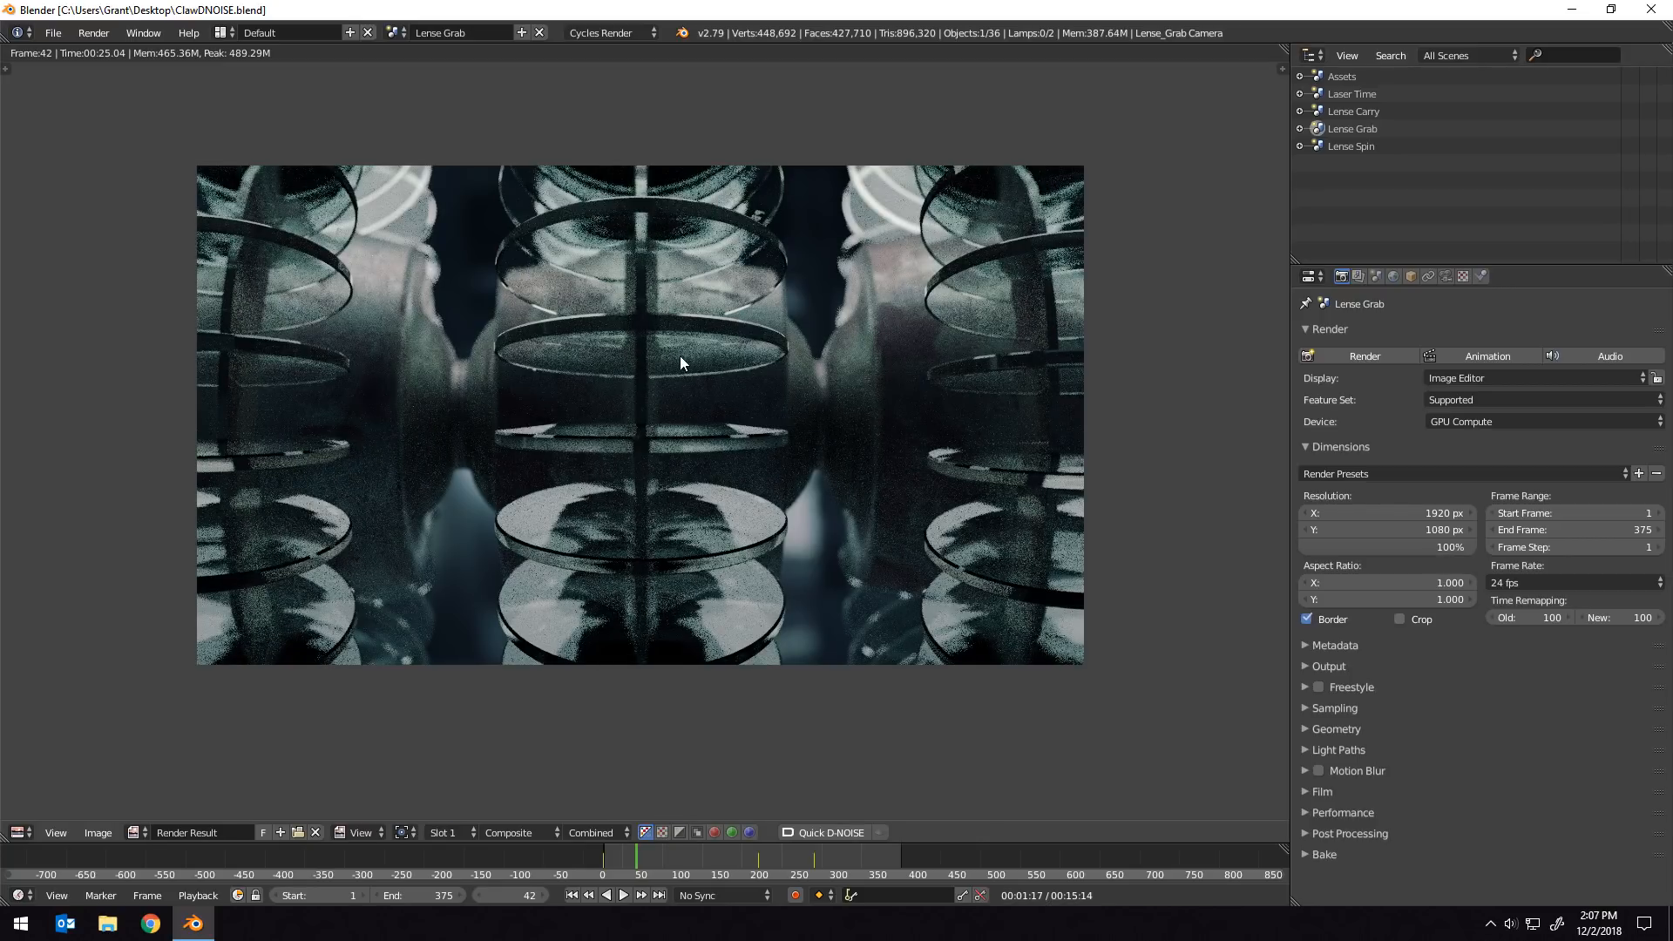
mouse_move(687, 384)
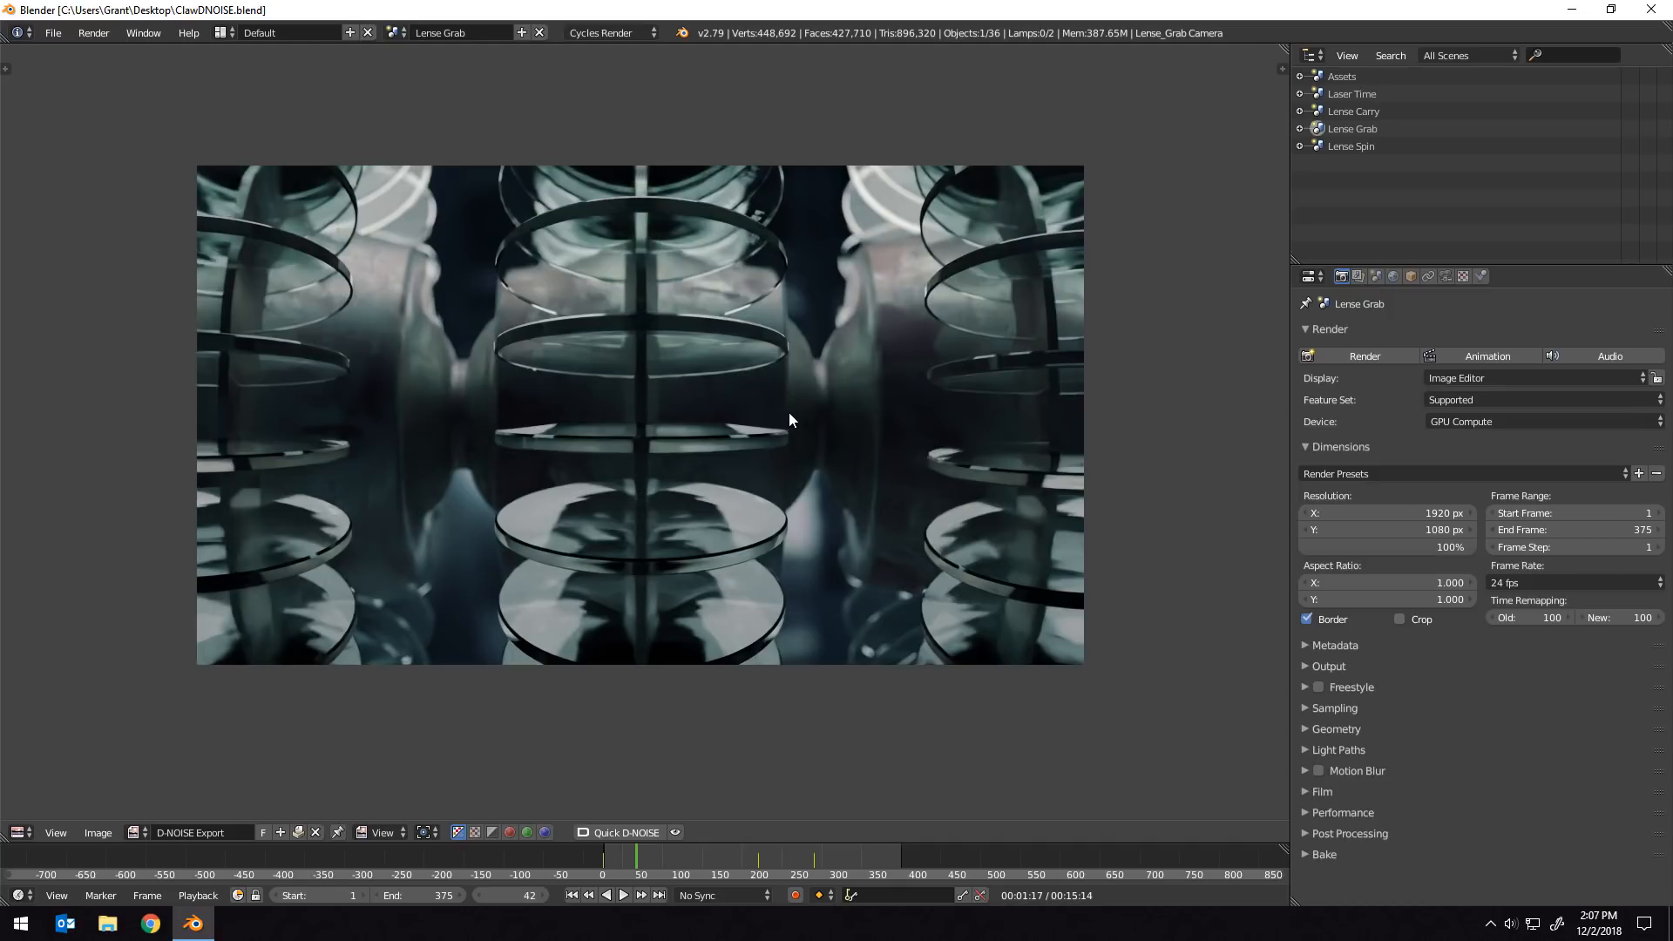
mouse_move(801, 344)
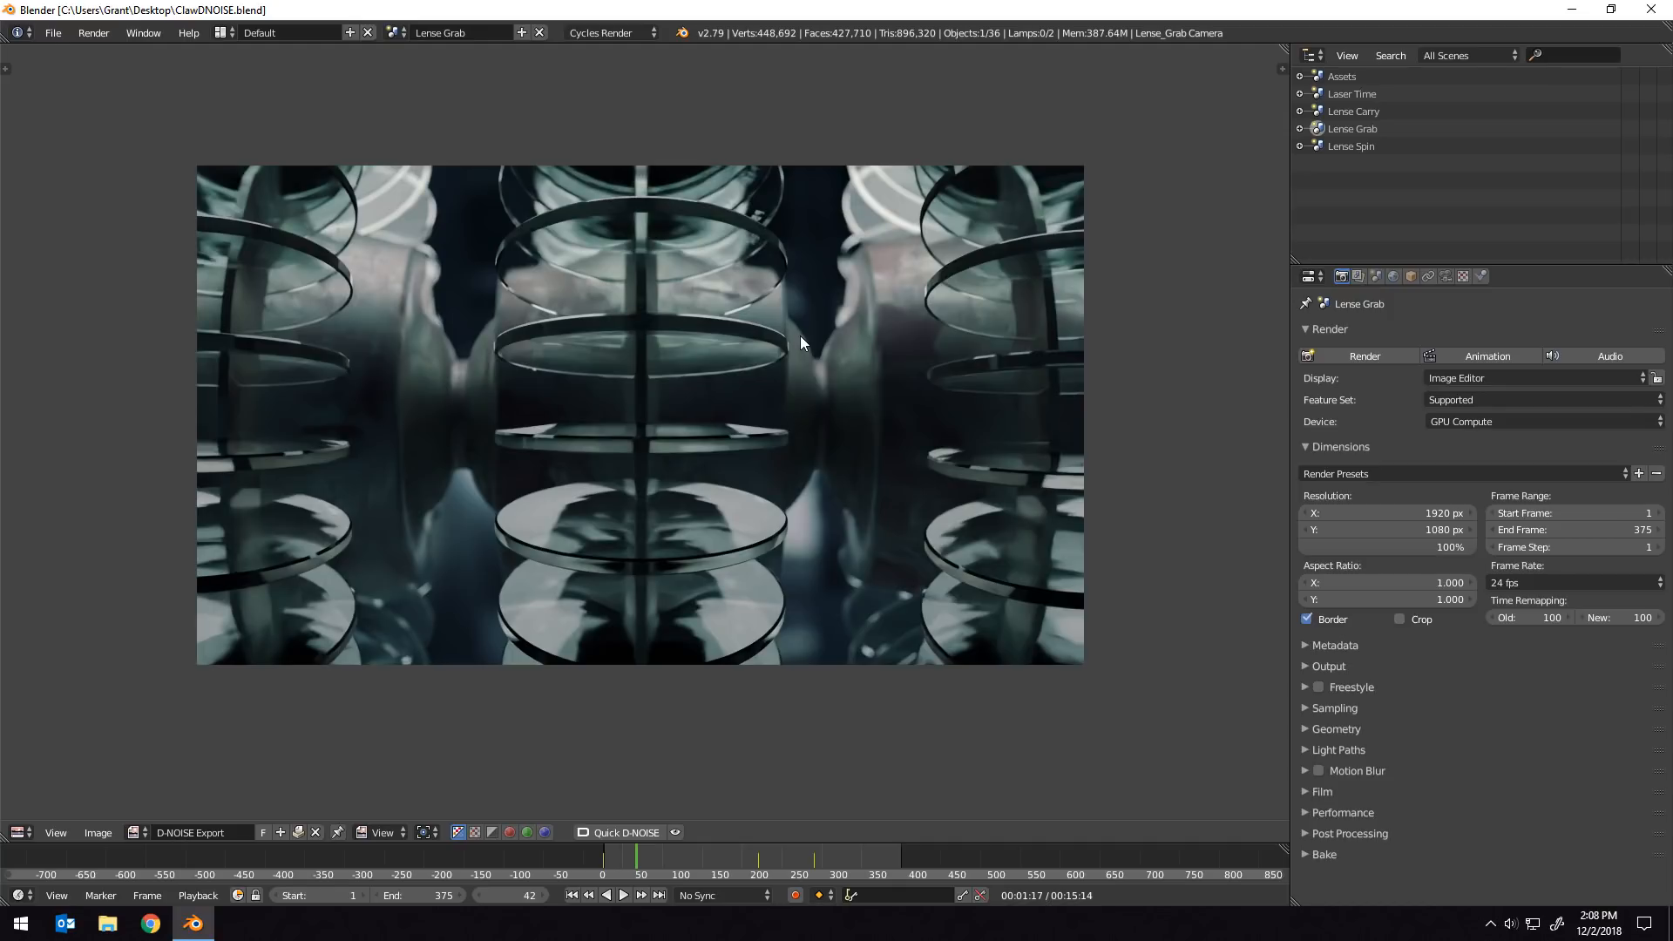
mouse_move(651, 413)
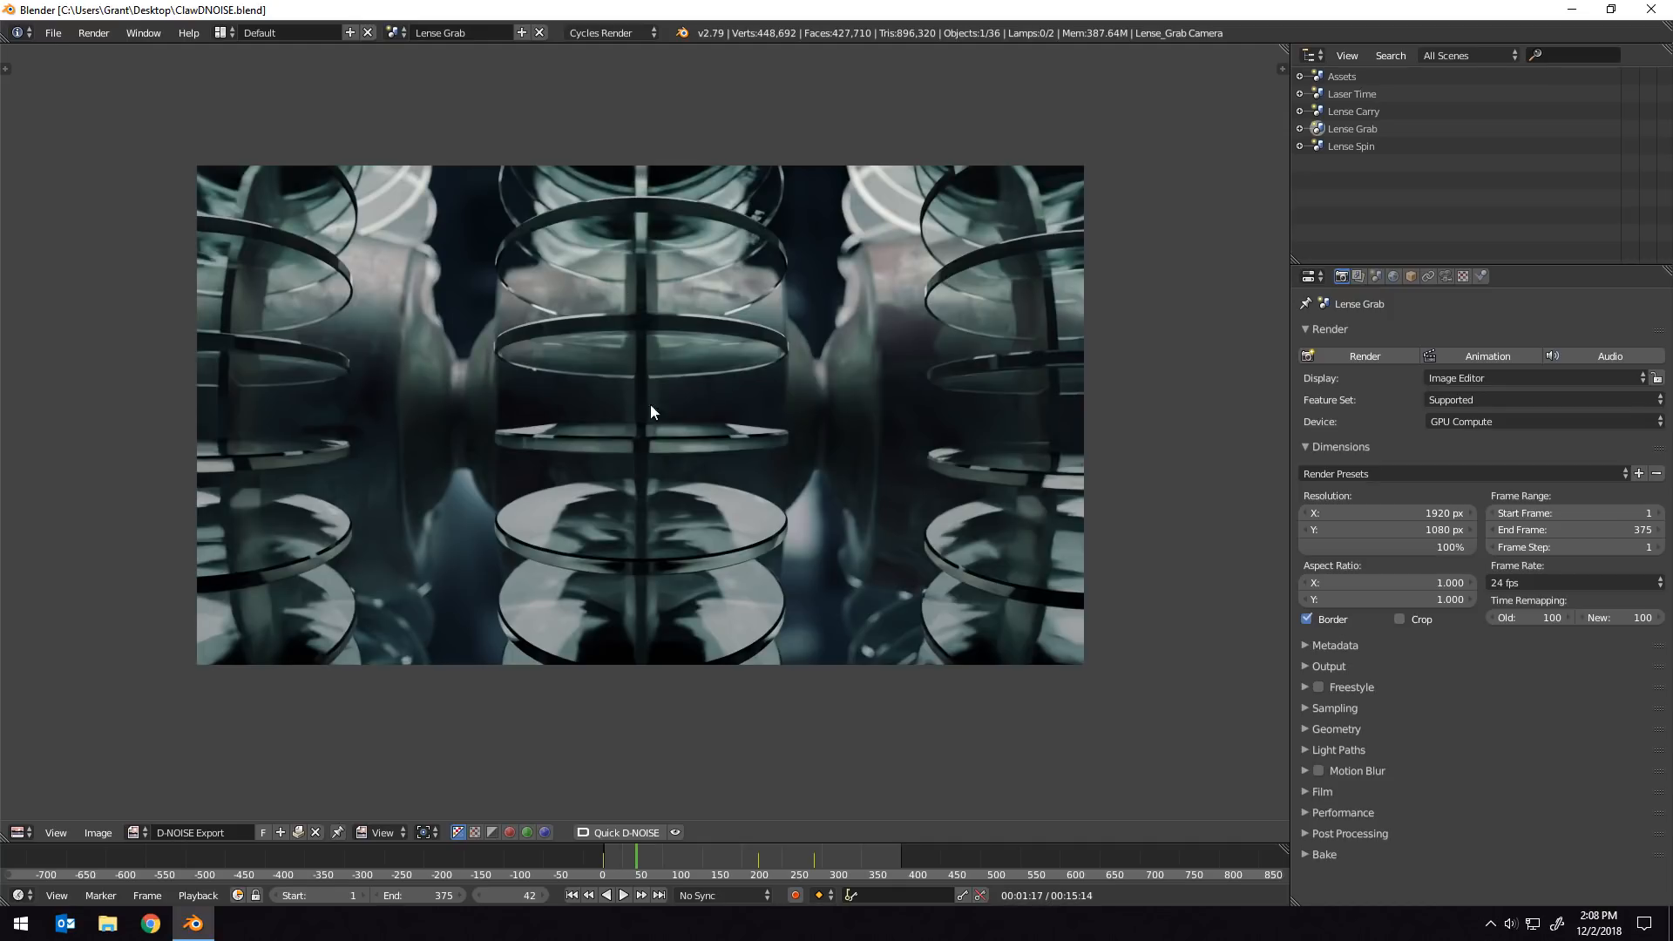
mouse_move(623, 368)
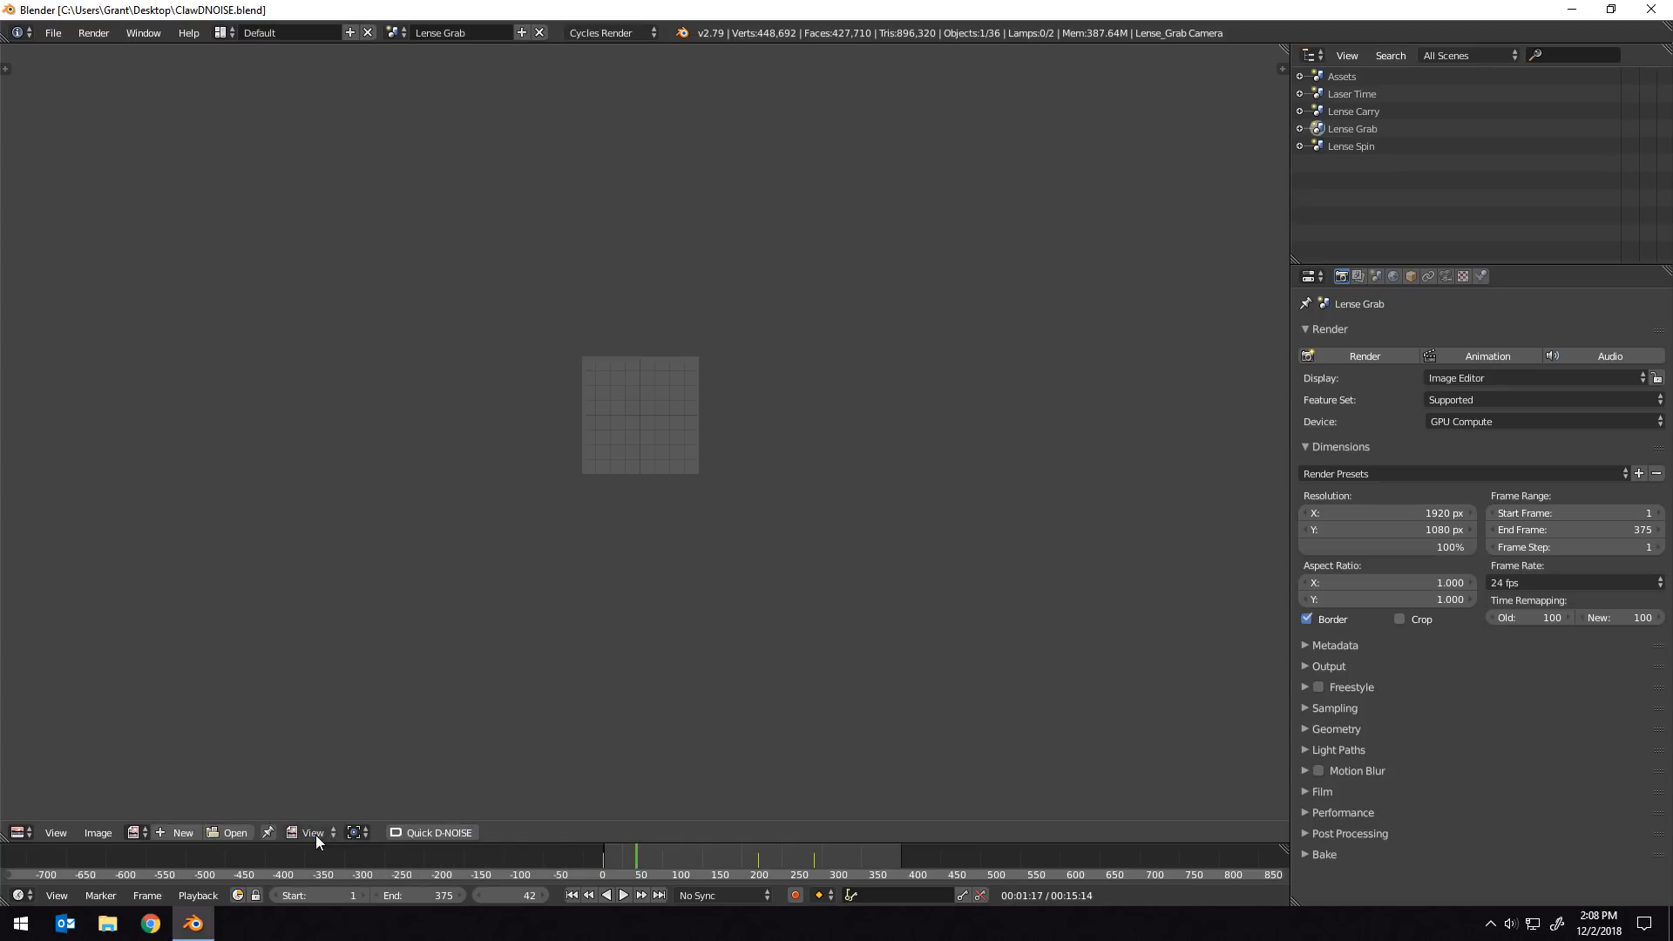
Load the noisy canyon render 100sample.png from the Desktop into the image editor.
click(235, 833)
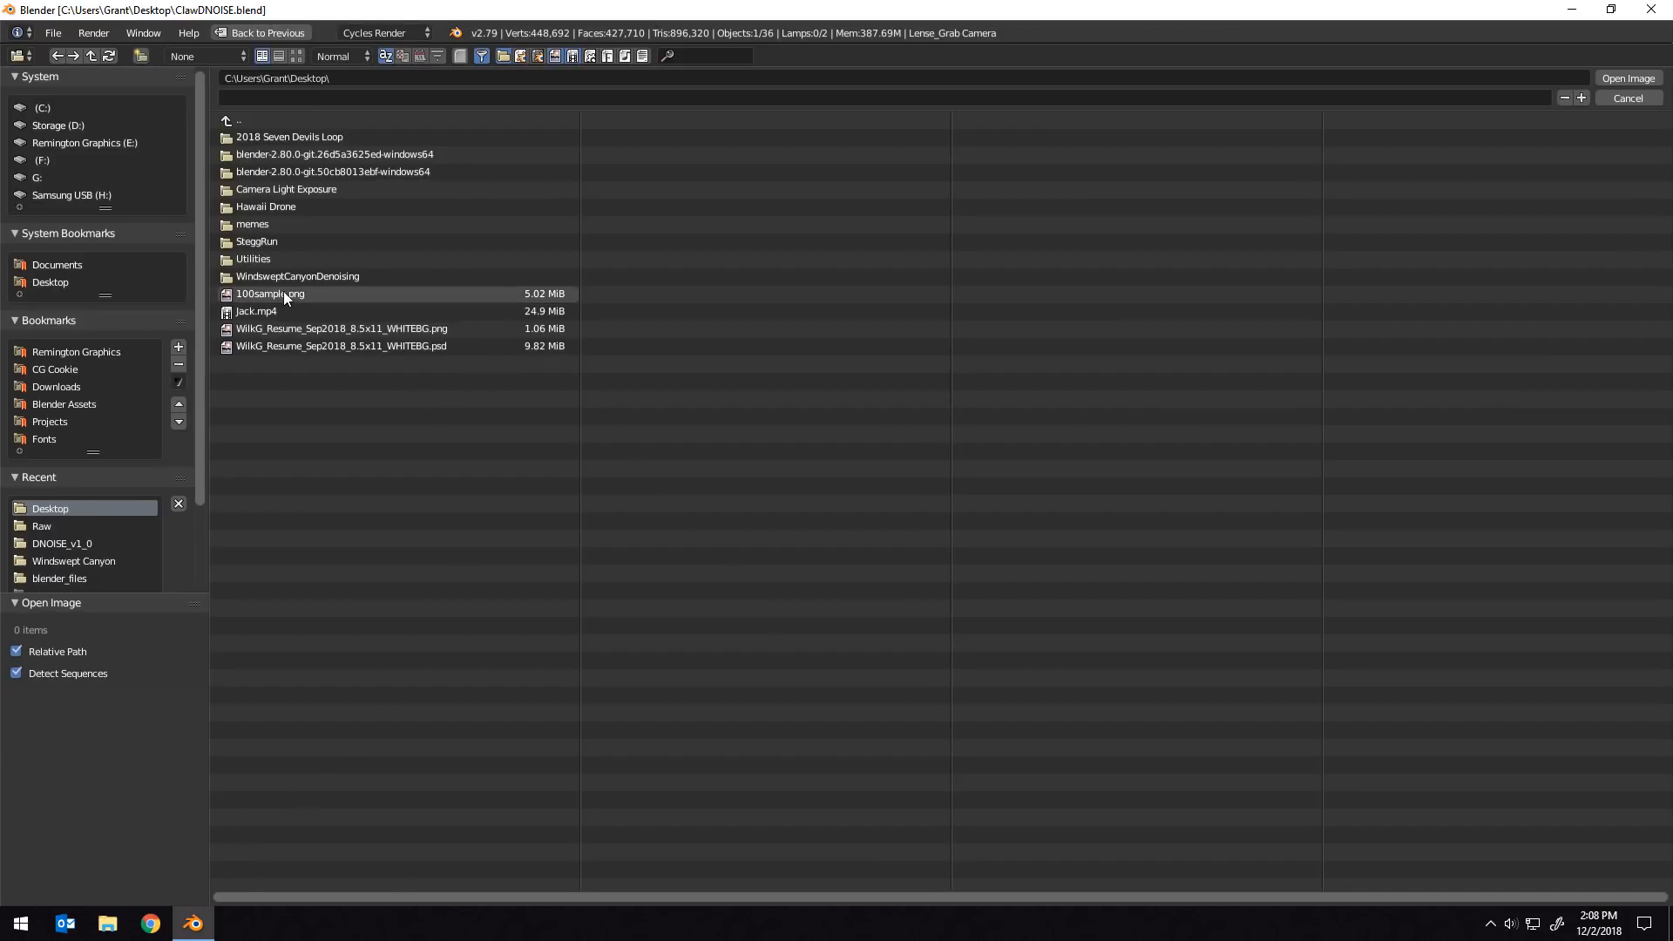
click(268, 293)
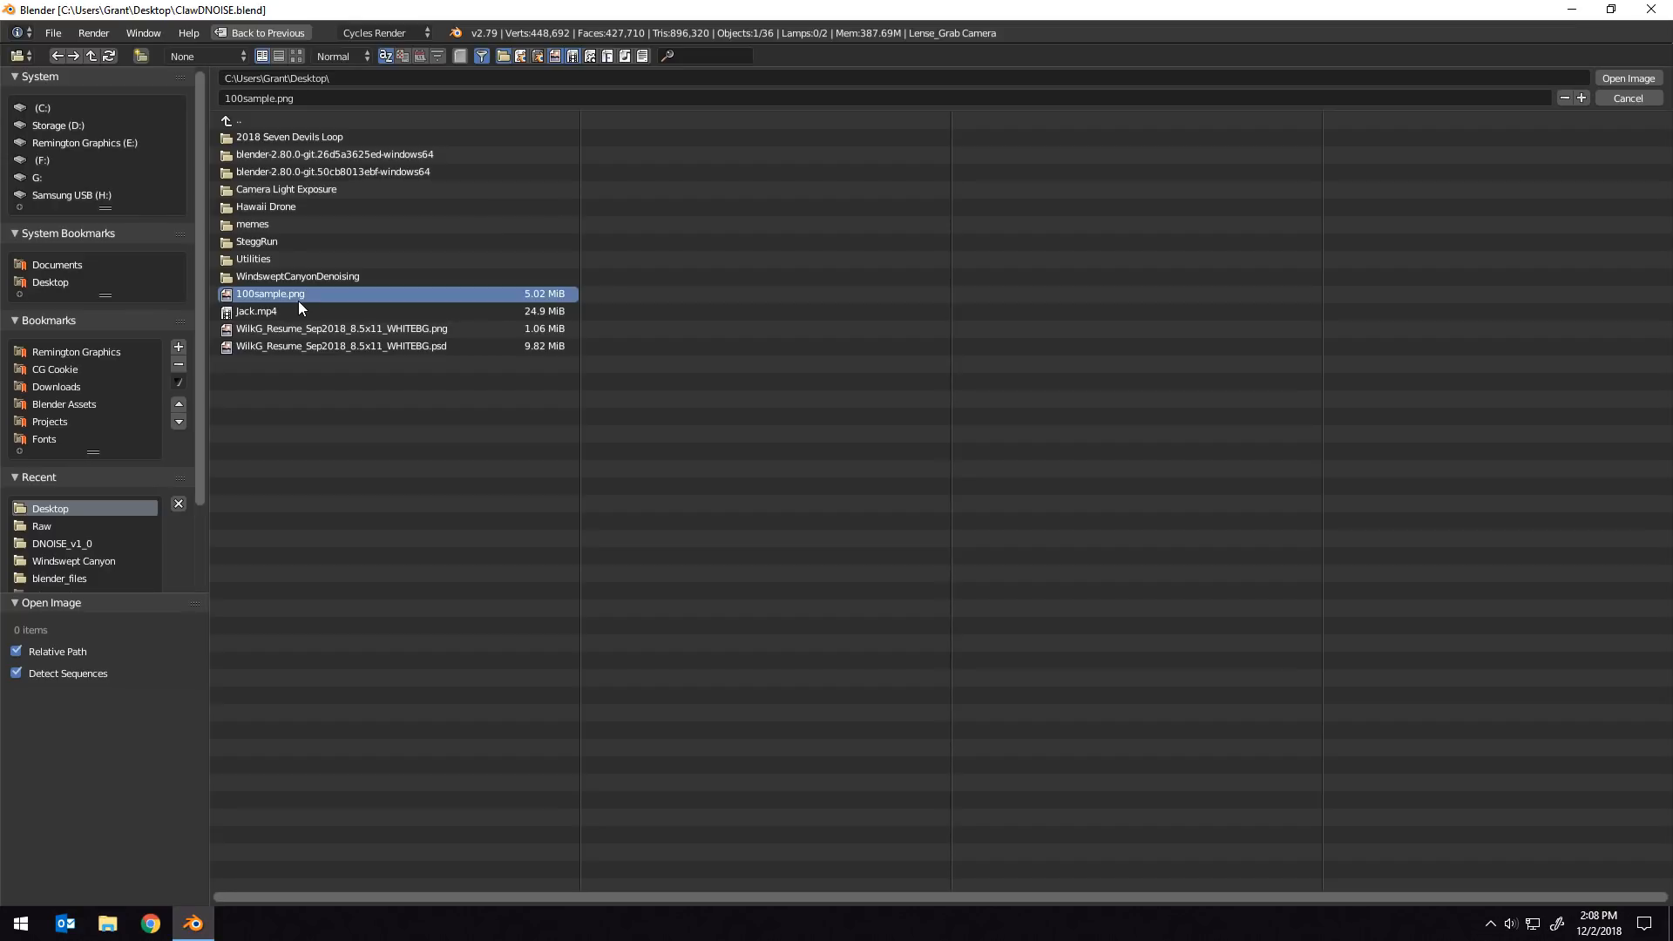
click(1628, 79)
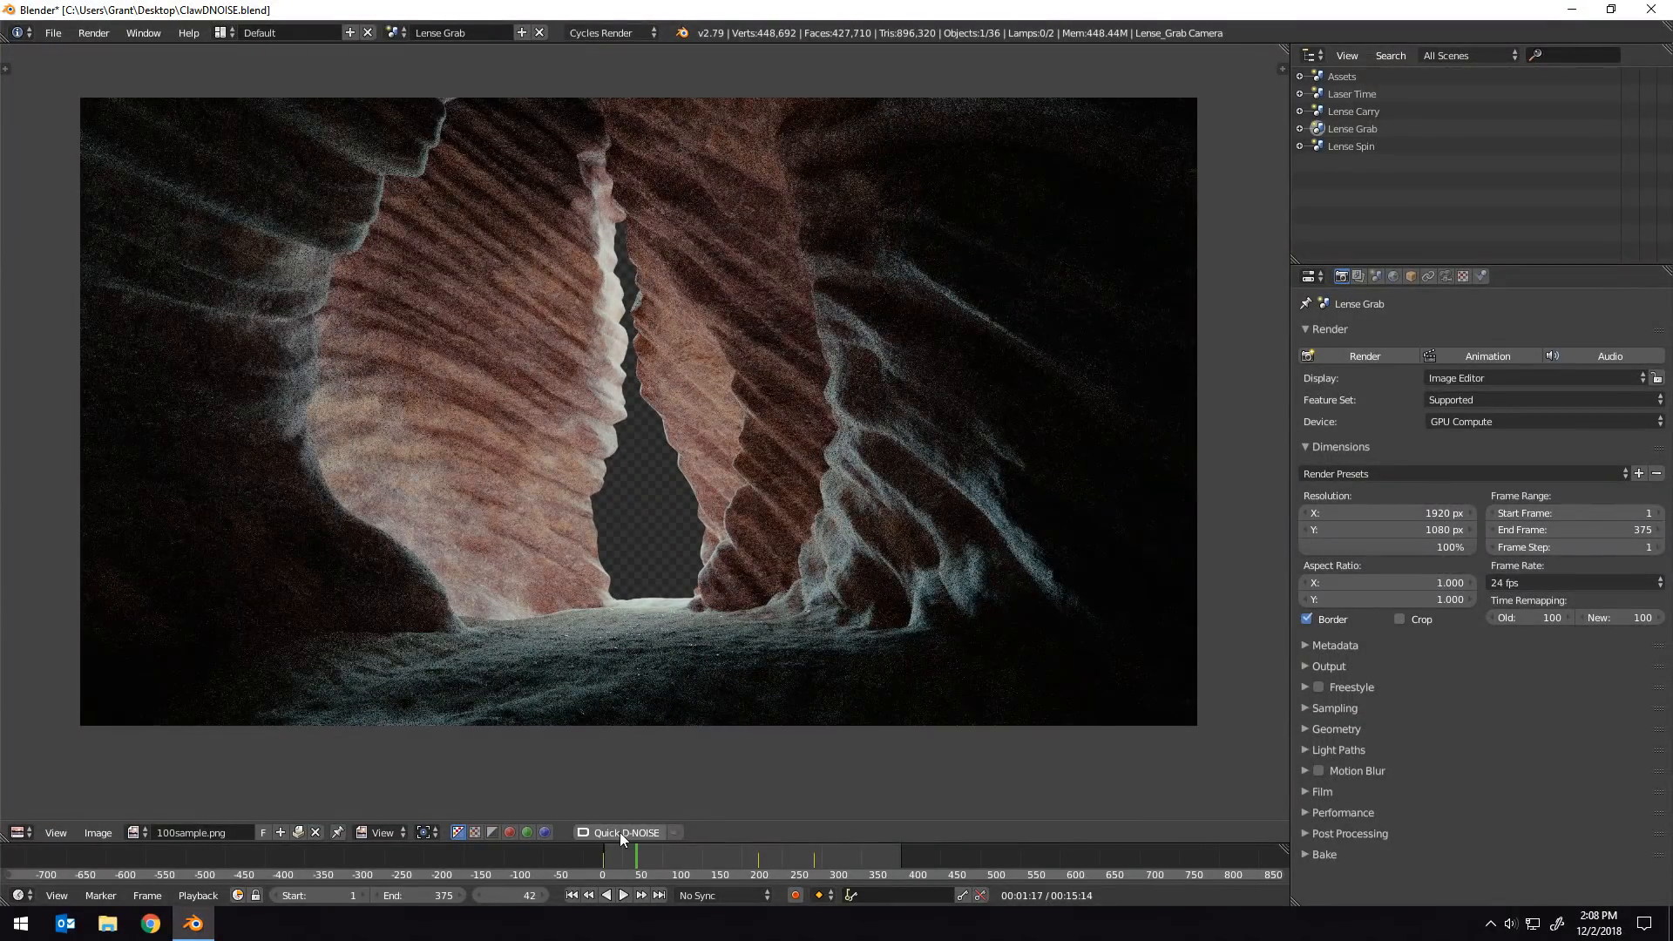
Denoise the canyon image with Quick D-NOISE, smoothing the grainy rock walls.
click(624, 833)
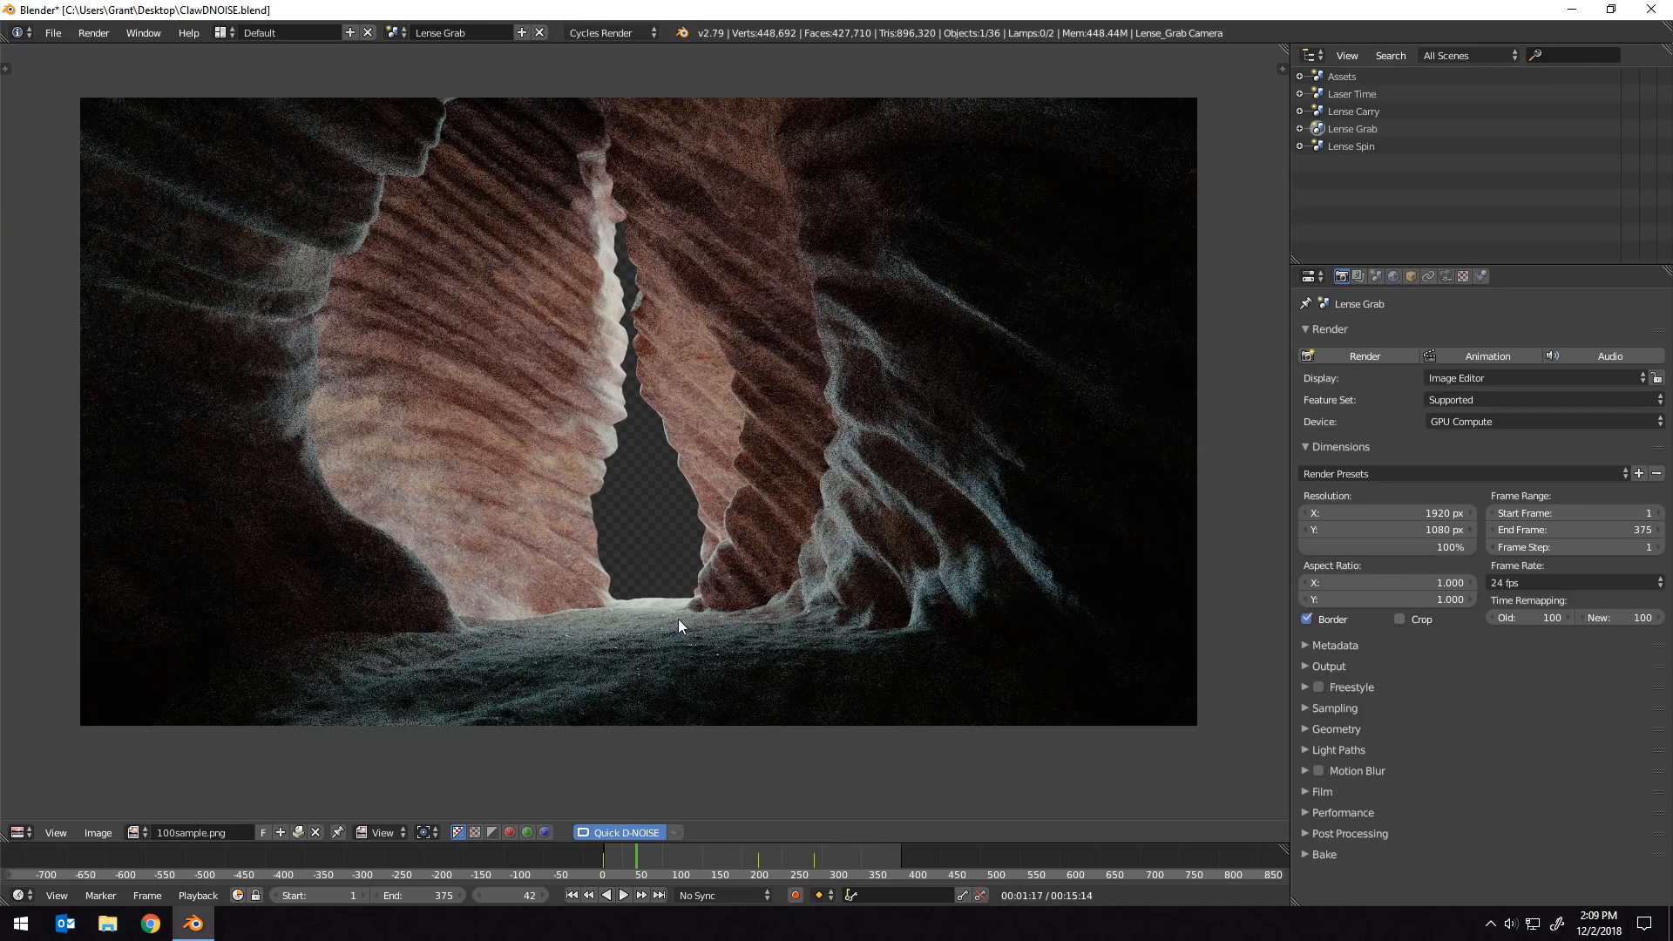
click(626, 833)
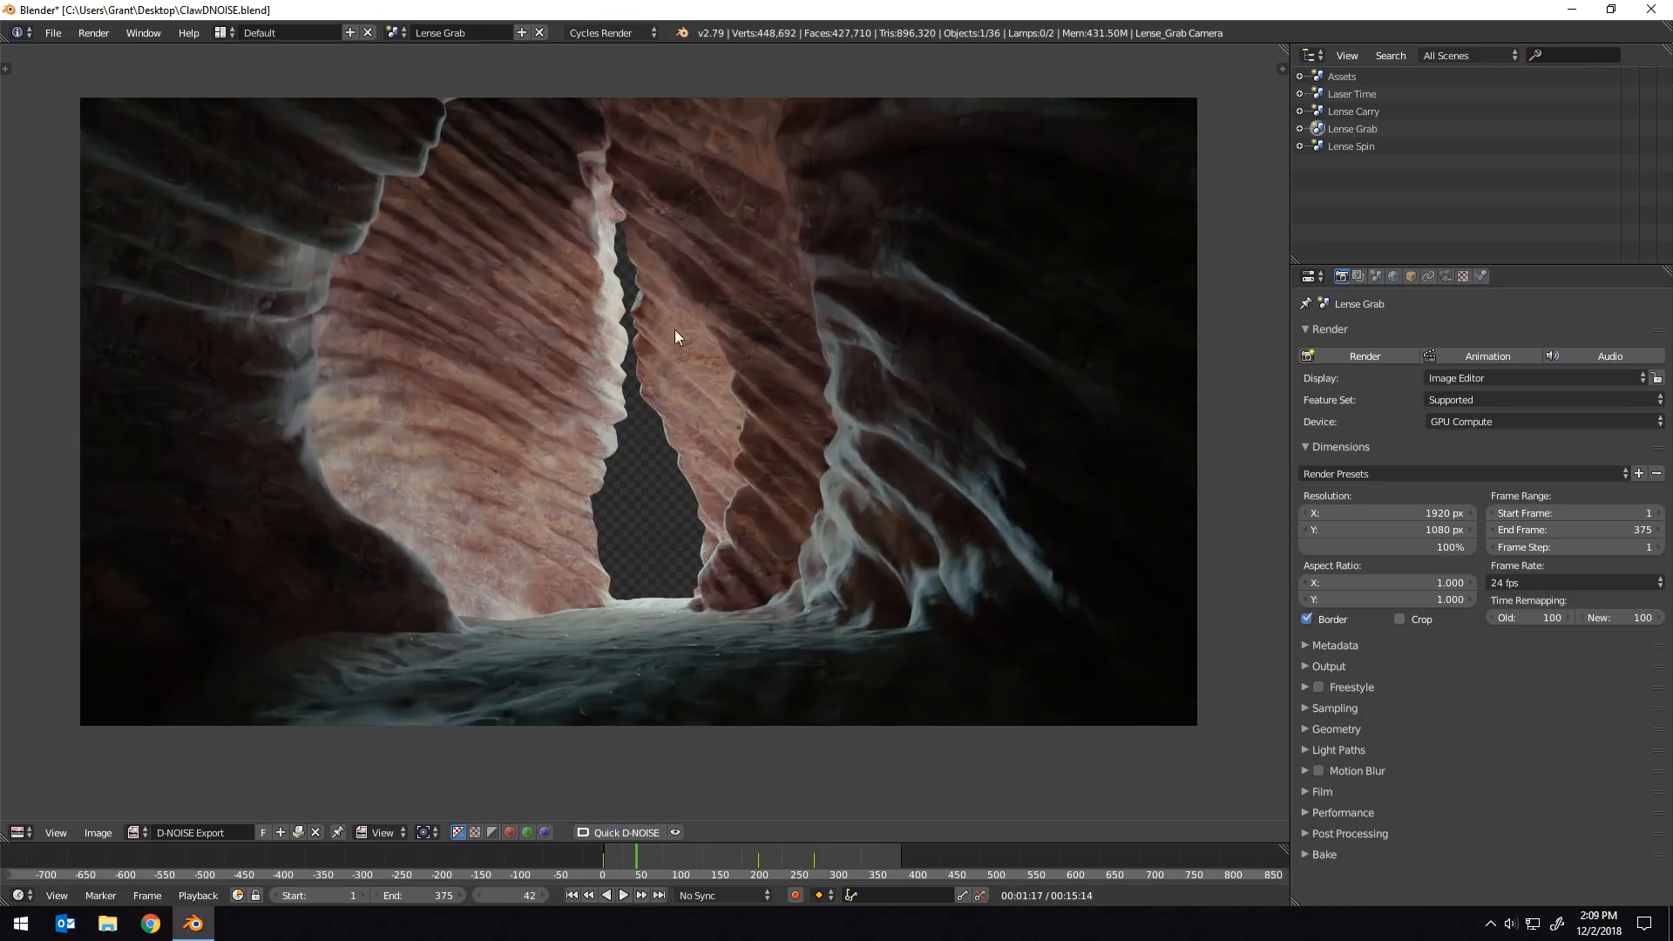